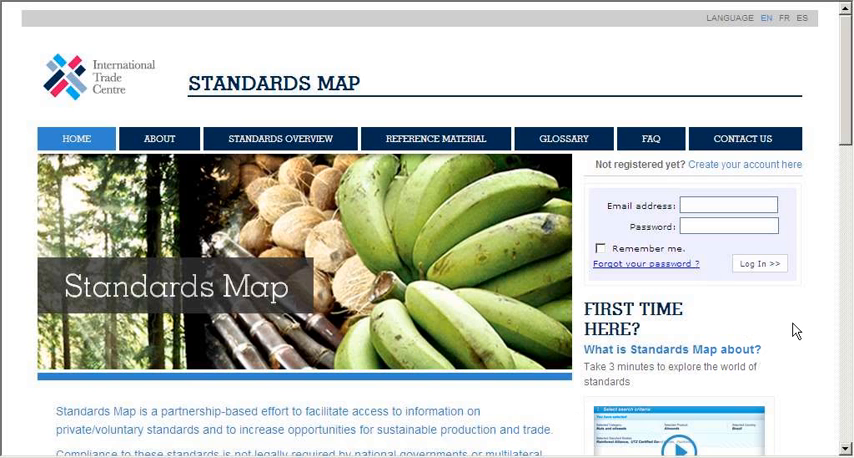
- Go to the Standards Overview page with at-a-glance summaries starting at 4C Association
{"action": "scroll", "scroll_direction": "down", "scroll_amount": 3}
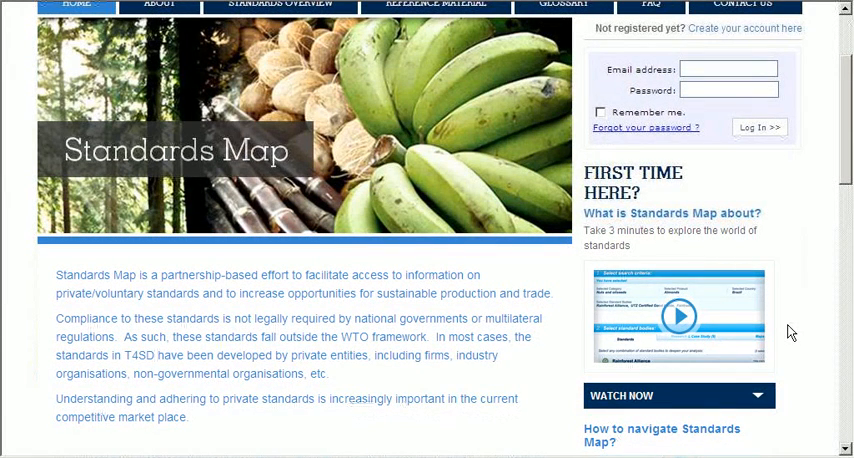
{"action": "mouse_move", "coordinate": [708, 330]}
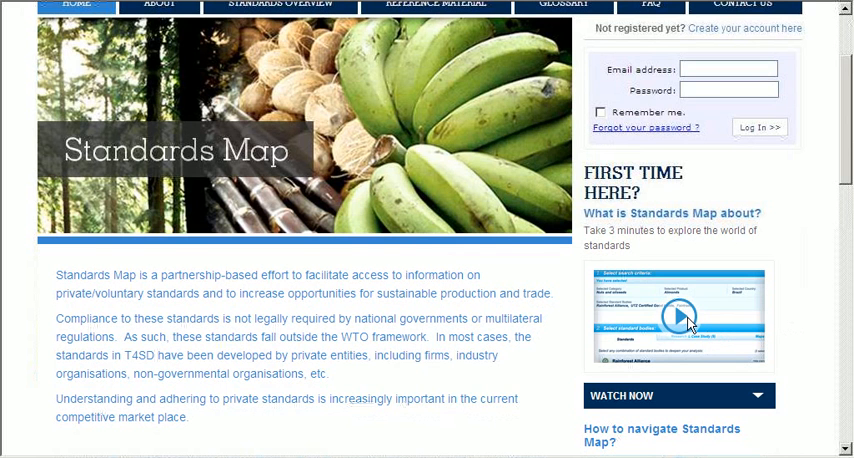
{"action": "scroll", "scroll_direction": "up", "scroll_amount": 3}
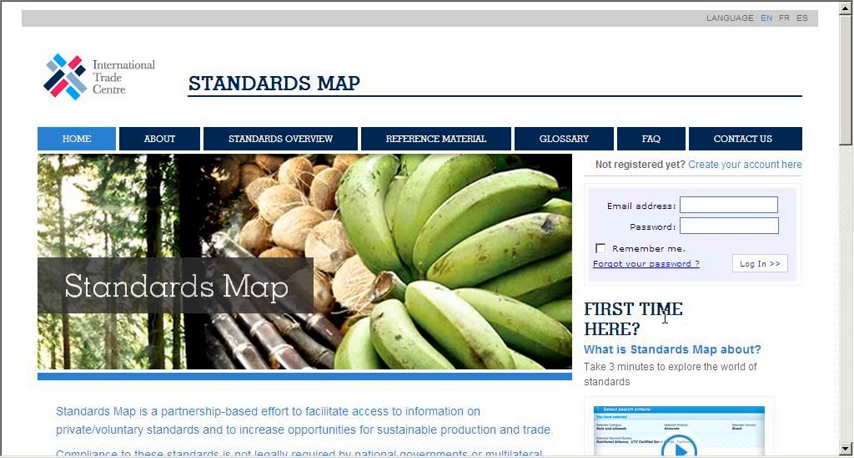
{"action": "mouse_move", "coordinate": [84, 144]}
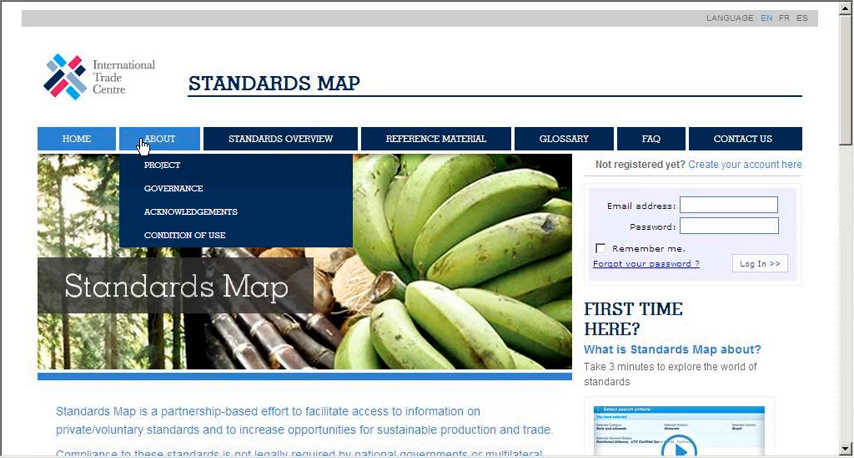
{"action": "mouse_move", "coordinate": [284, 138]}
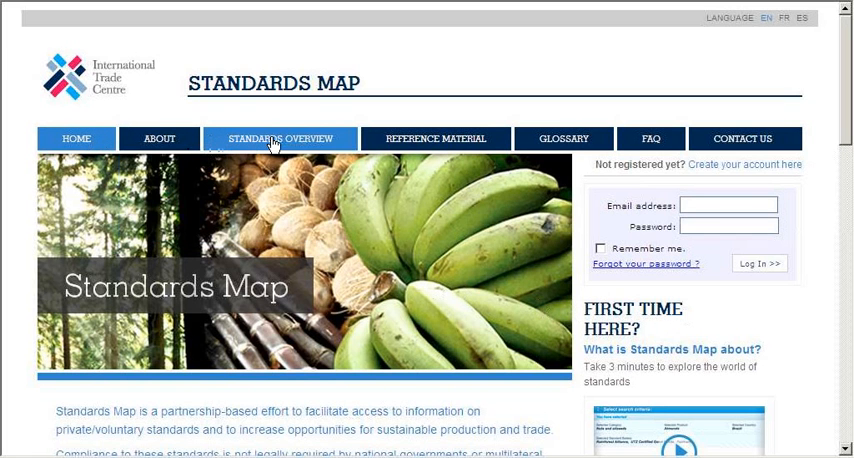
{"action": "left_click", "coordinate": [280, 138]}
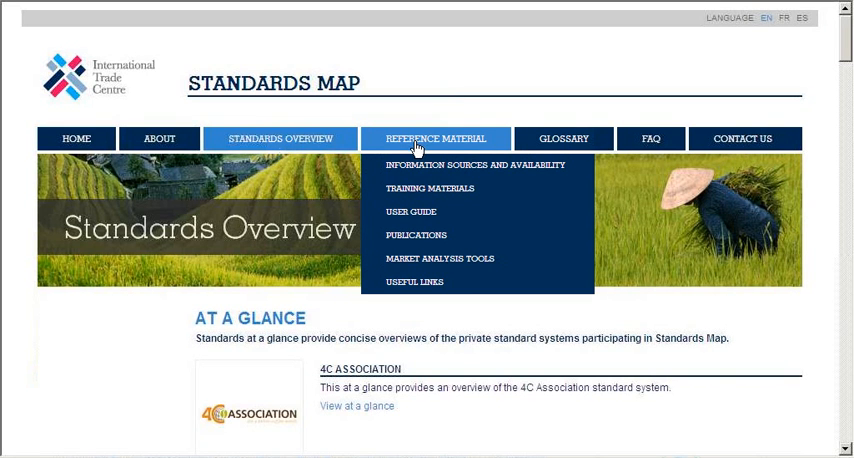
{"action": "mouse_move", "coordinate": [416, 164]}
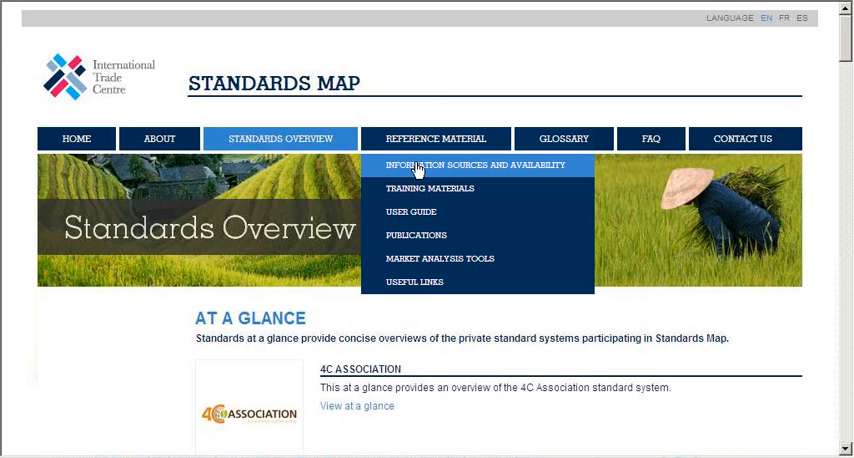
{"action": "mouse_move", "coordinate": [418, 180]}
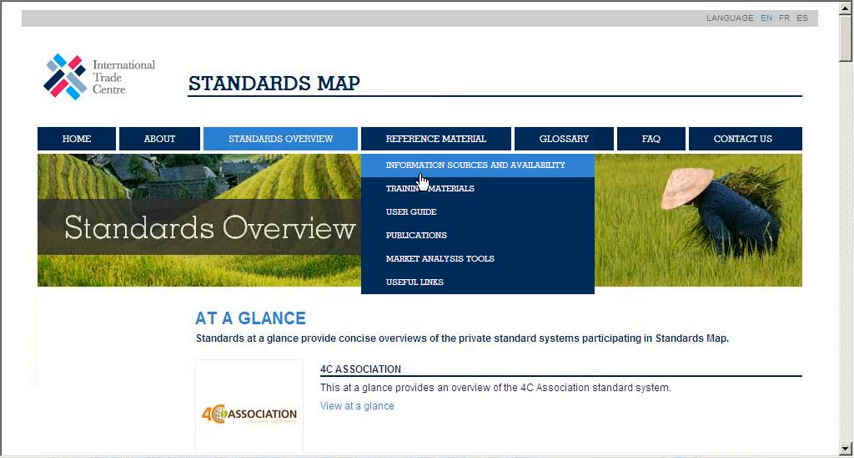
{"action": "mouse_move", "coordinate": [430, 188]}
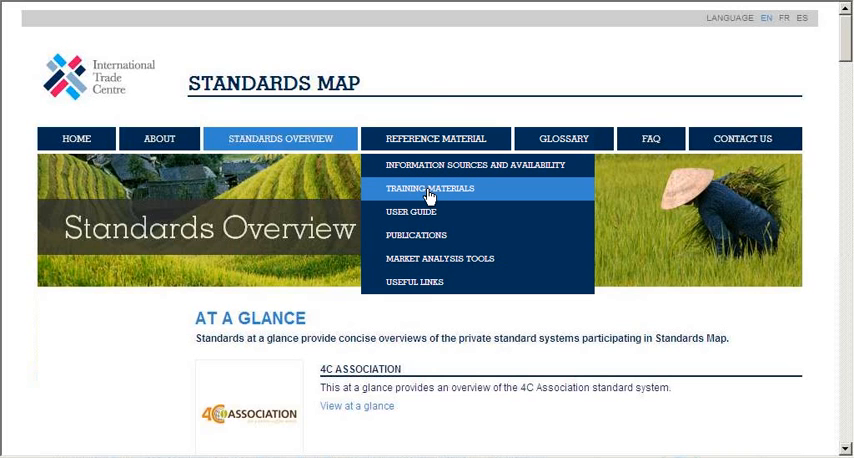
{"action": "mouse_move", "coordinate": [430, 212]}
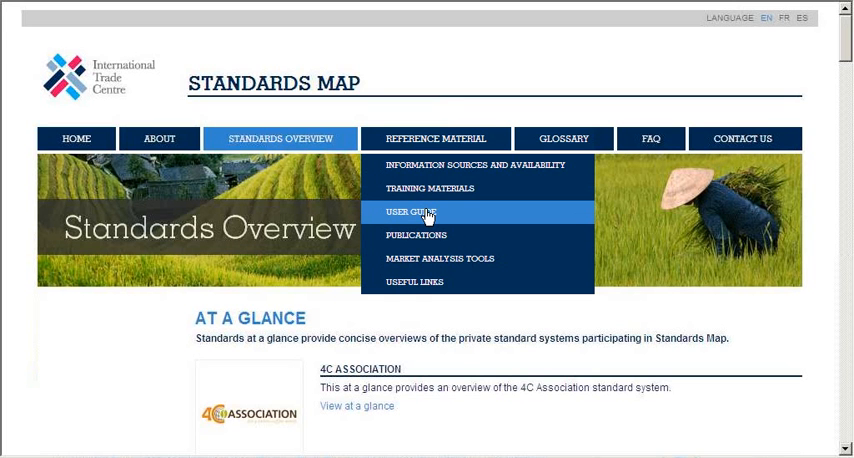
{"action": "mouse_move", "coordinate": [564, 140]}
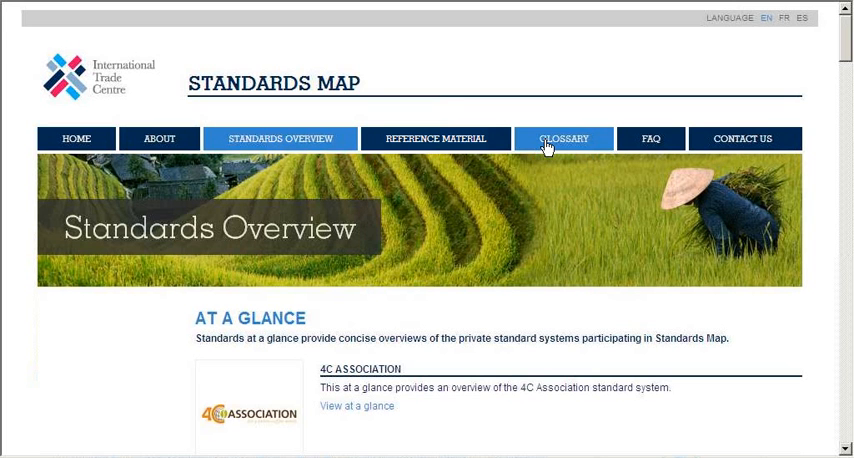
{"action": "mouse_move", "coordinate": [652, 138]}
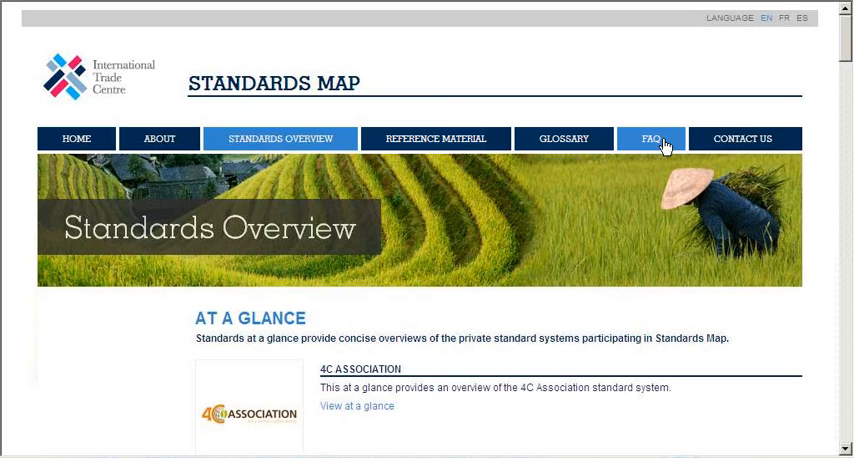
{"action": "mouse_move", "coordinate": [742, 138]}
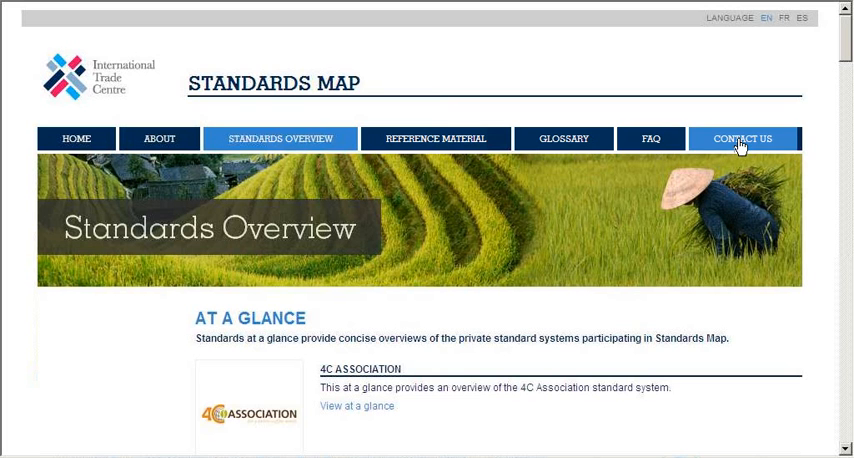
- Show the Contact Us Online Feedback form with name, contact number, email and message fields
{"action": "left_click", "coordinate": [742, 138]}
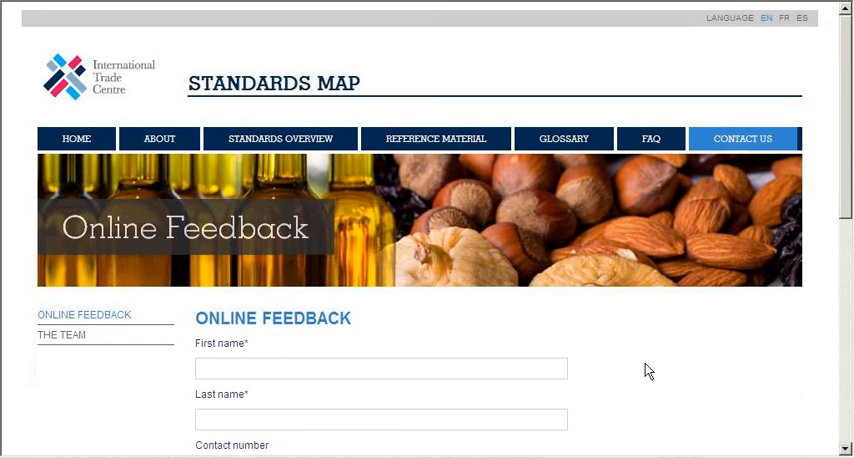
{"action": "scroll", "scroll_direction": "down", "scroll_amount": 3}
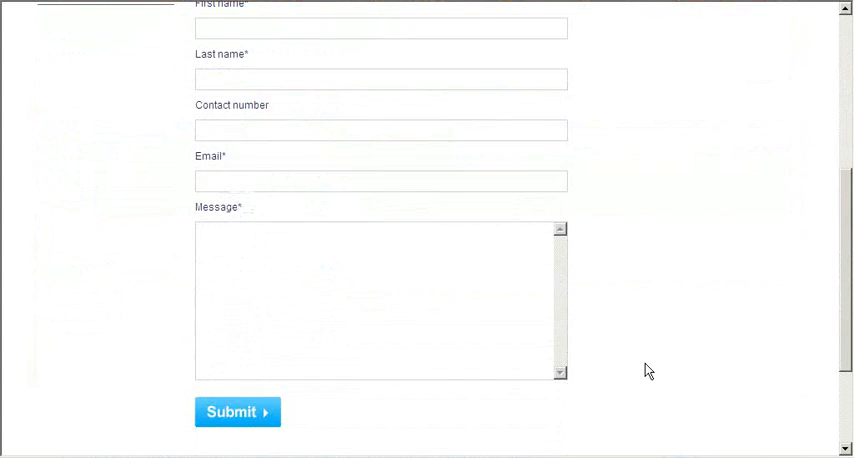
{"action": "scroll", "scroll_direction": "up", "scroll_amount": 3}
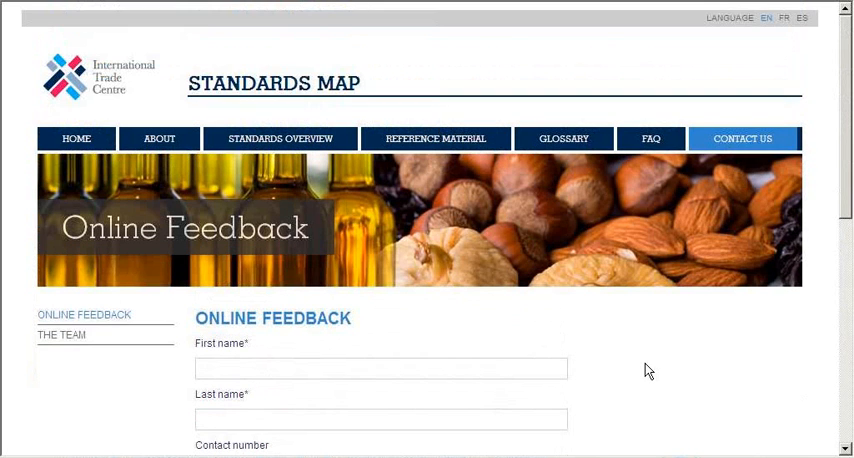
- Return home and enter the standardsmap email address and password in the sign-in panel
{"action": "left_click", "coordinate": [76, 138]}
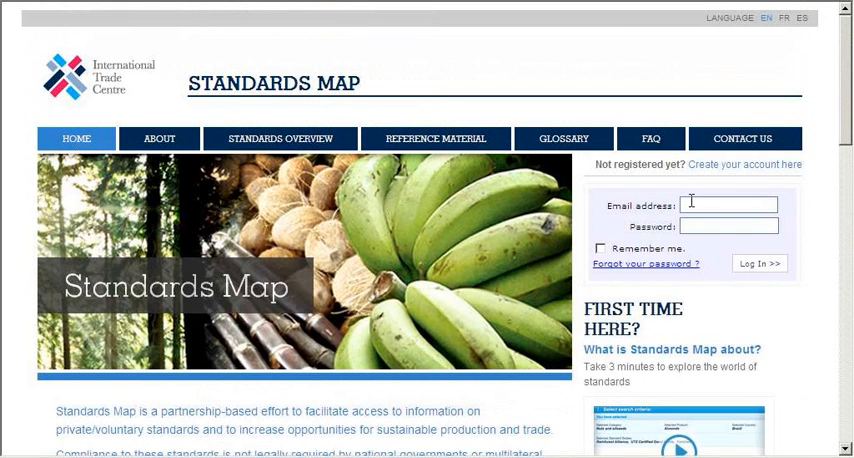
{"action": "mouse_move", "coordinate": [808, 224]}
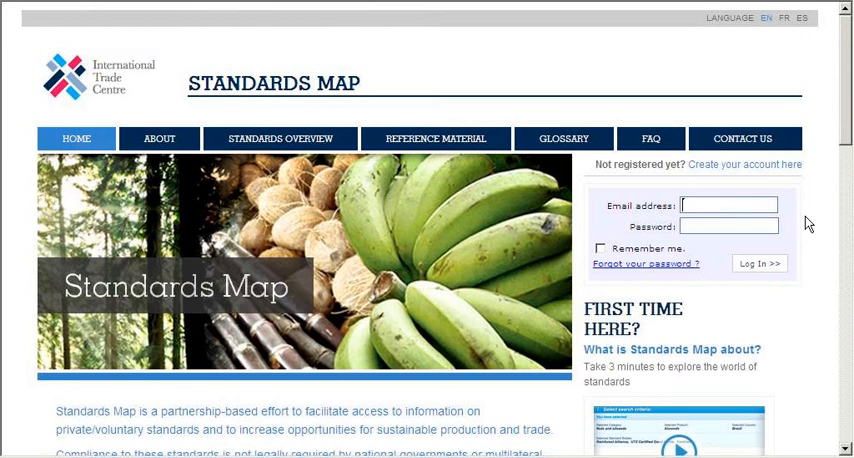
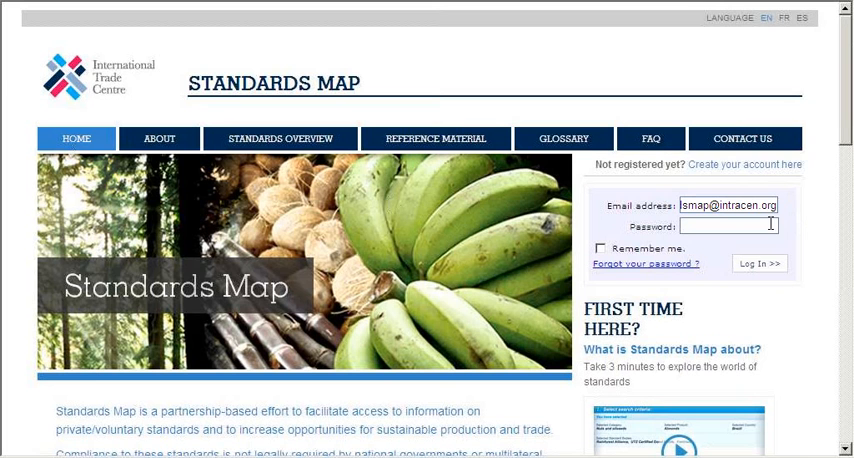
{"action": "type", "text": "•••••"}
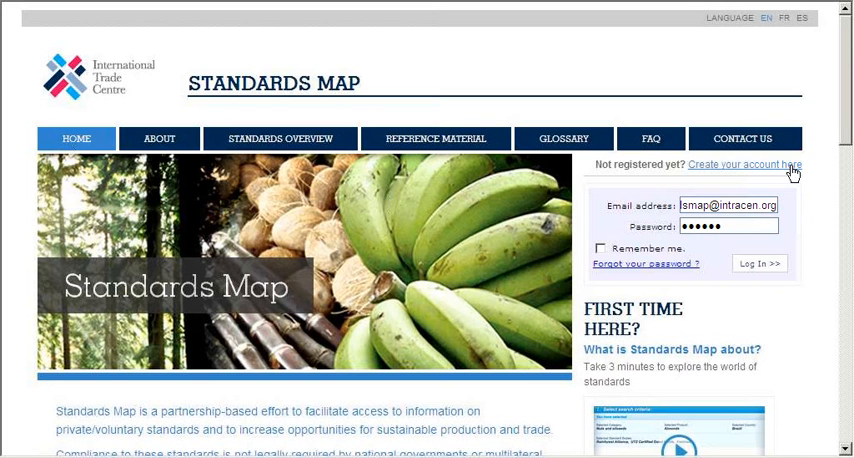
{"action": "mouse_move", "coordinate": [758, 264]}
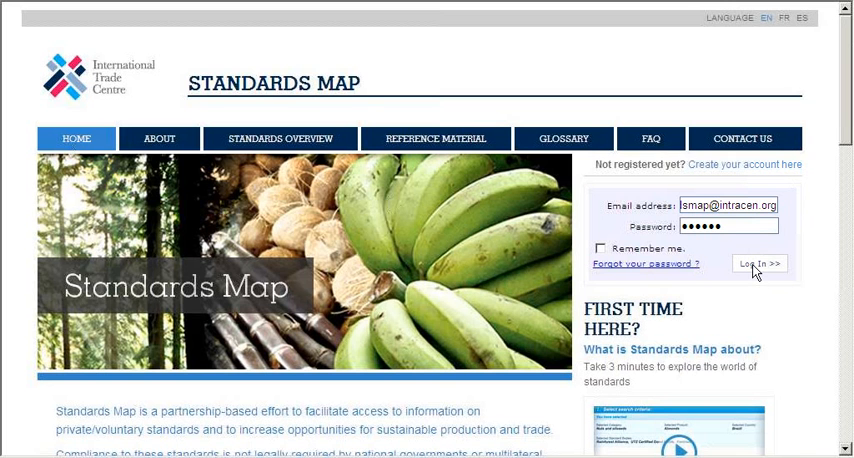
{"action": "left_click", "coordinate": [758, 264]}
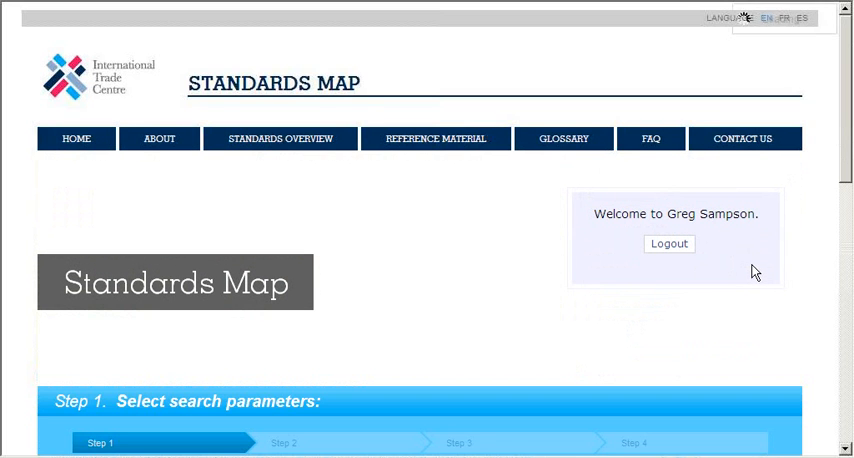
{"action": "scroll", "scroll_direction": "down", "scroll_amount": 3}
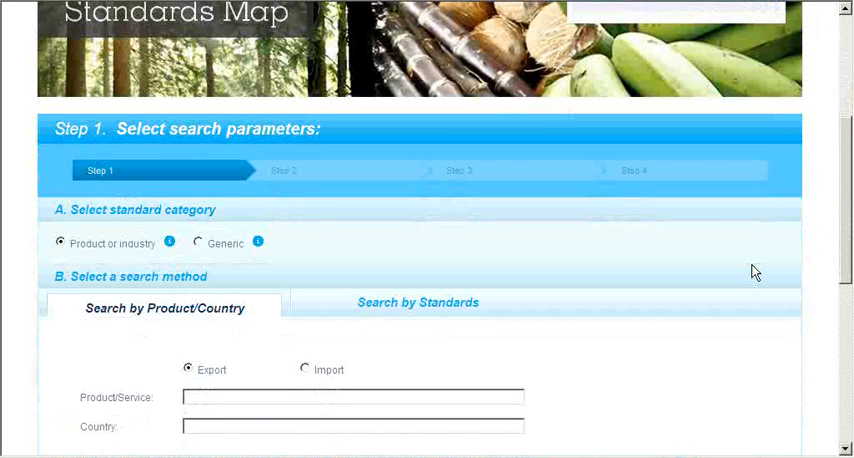
{"action": "scroll", "scroll_direction": "down", "scroll_amount": 3}
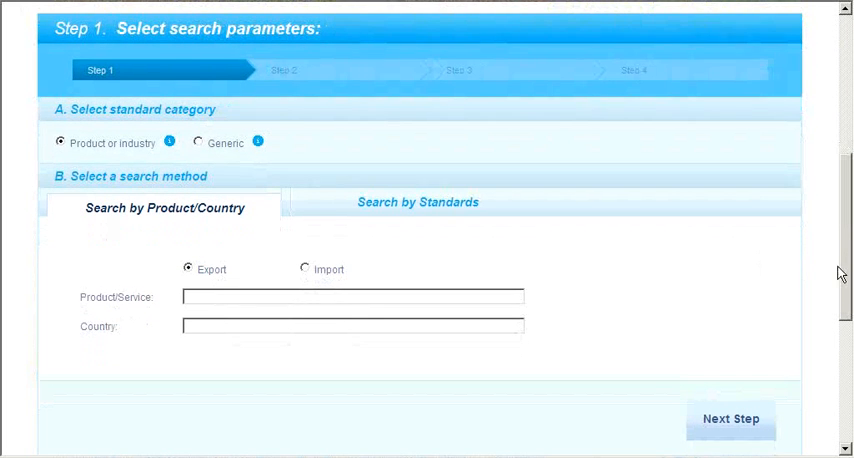
{"action": "mouse_move", "coordinate": [818, 268]}
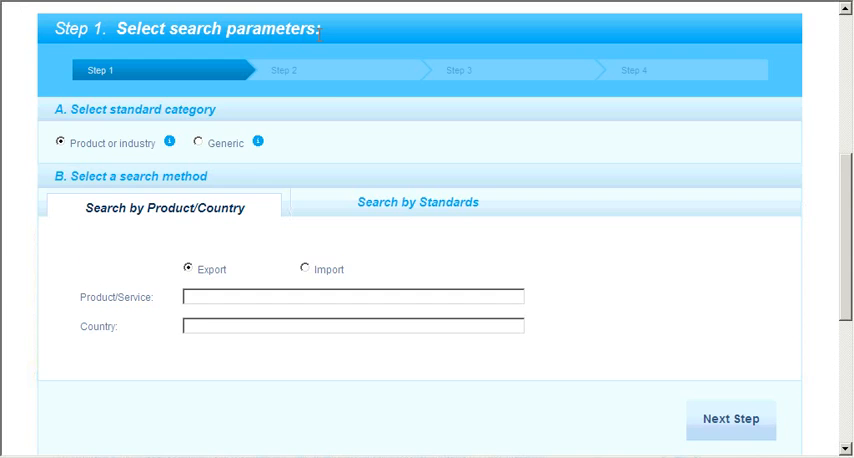
{"action": "scroll", "scroll_direction": "down", "scroll_amount": 3}
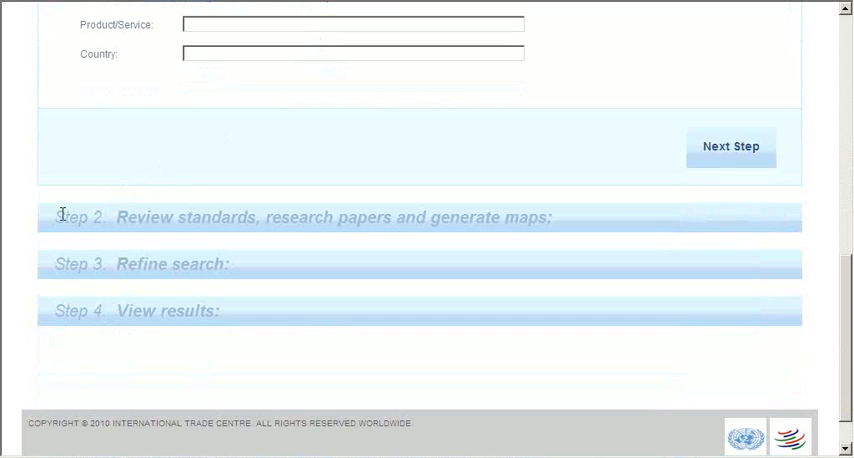
{"action": "mouse_move", "coordinate": [552, 220]}
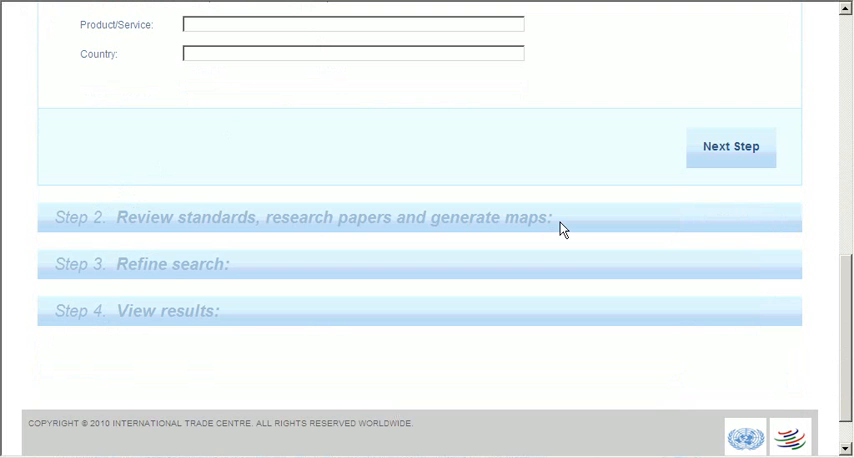
{"action": "mouse_move", "coordinate": [520, 238]}
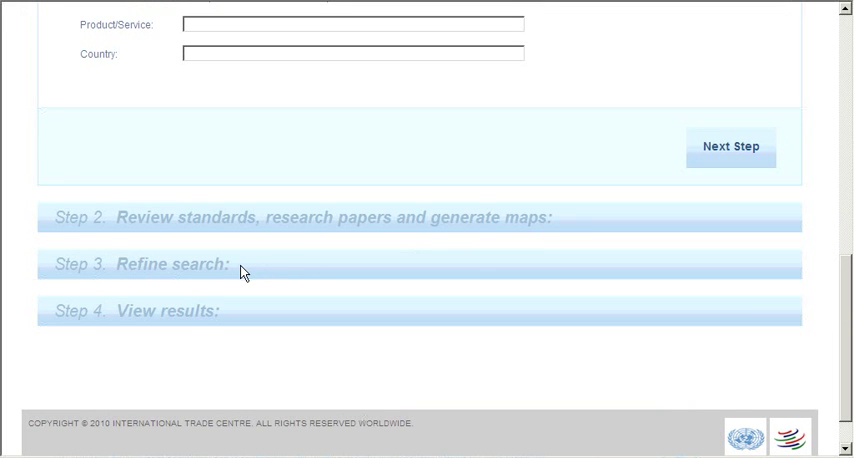
{"action": "mouse_move", "coordinate": [238, 290]}
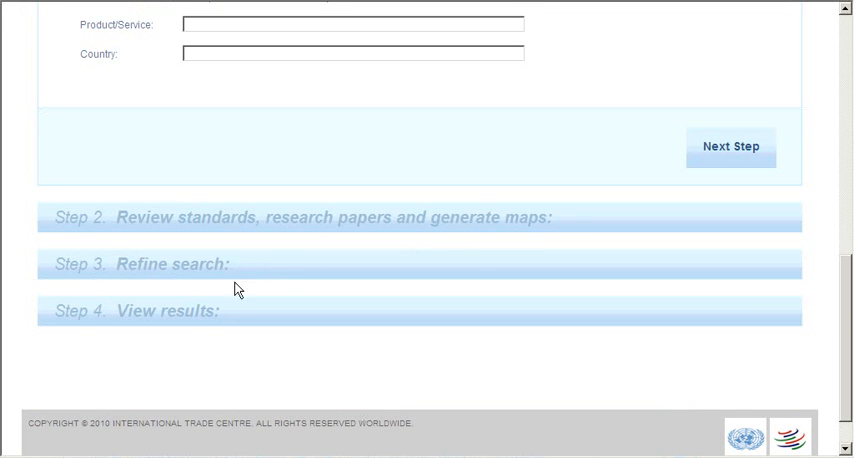
{"action": "mouse_move", "coordinate": [232, 316]}
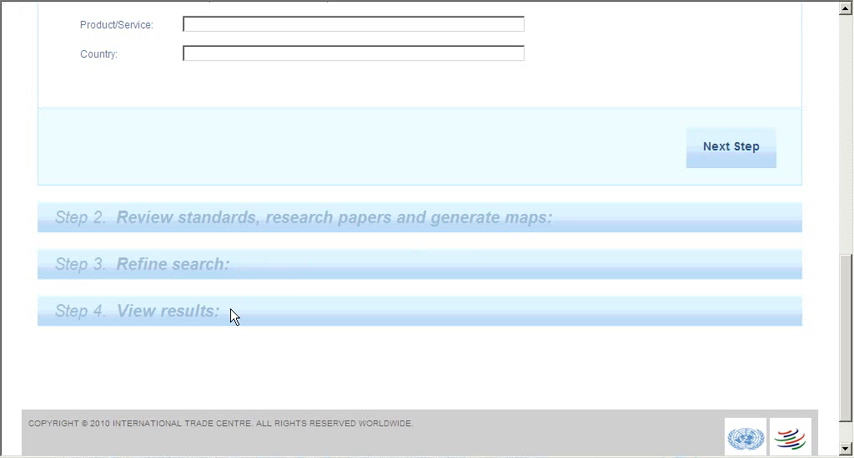
{"action": "scroll", "scroll_direction": "up", "scroll_amount": 3}
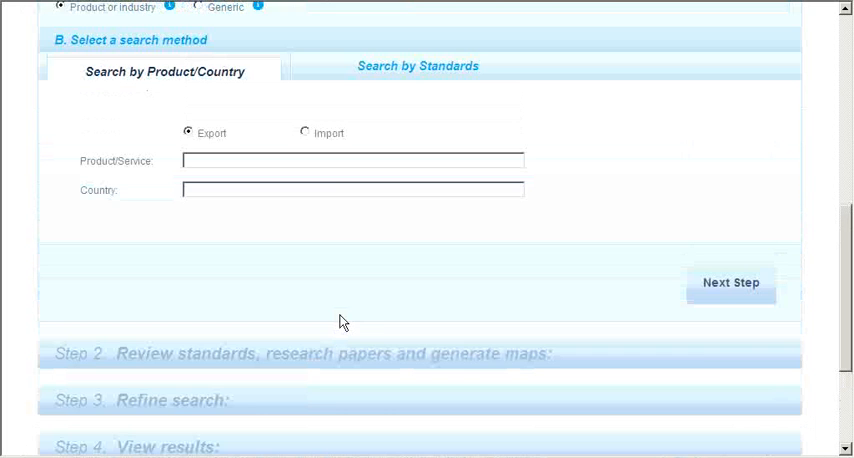
{"action": "scroll", "scroll_direction": "up", "scroll_amount": 3}
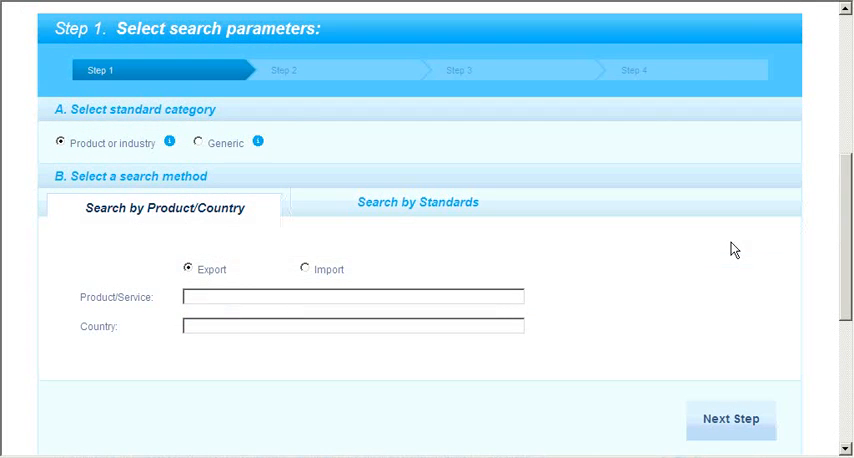
{"action": "mouse_move", "coordinate": [712, 248]}
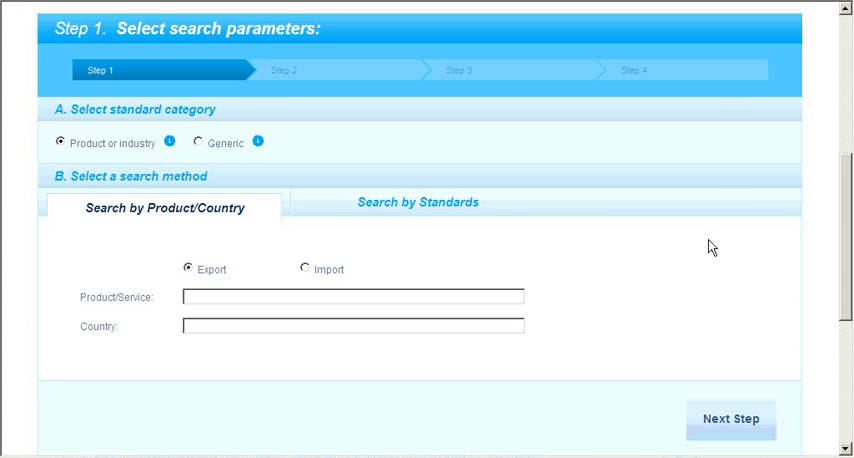
{"action": "mouse_move", "coordinate": [192, 80]}
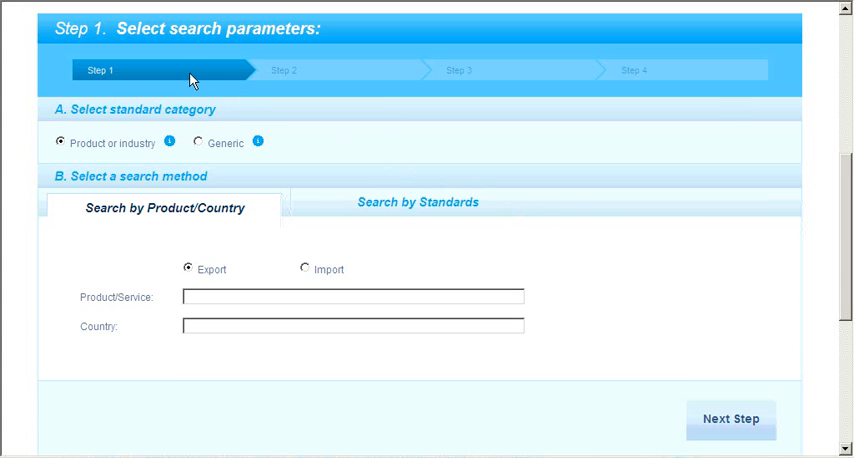
{"action": "mouse_move", "coordinate": [182, 76]}
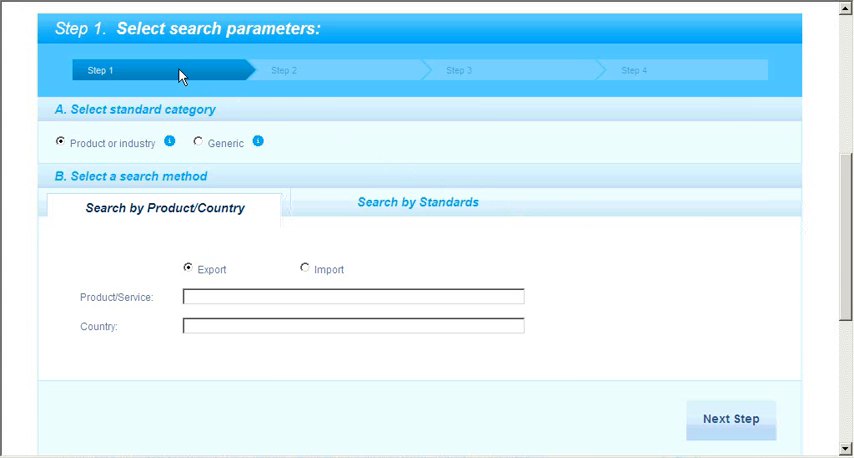
{"action": "mouse_move", "coordinate": [348, 76]}
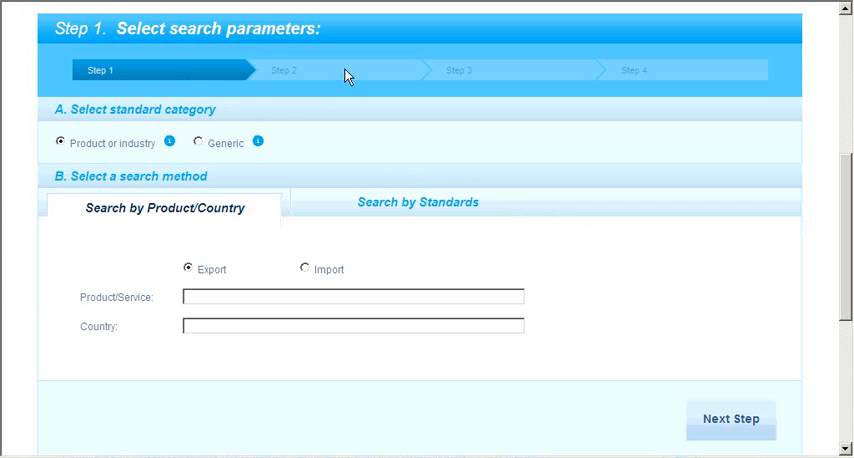
{"action": "mouse_move", "coordinate": [508, 84]}
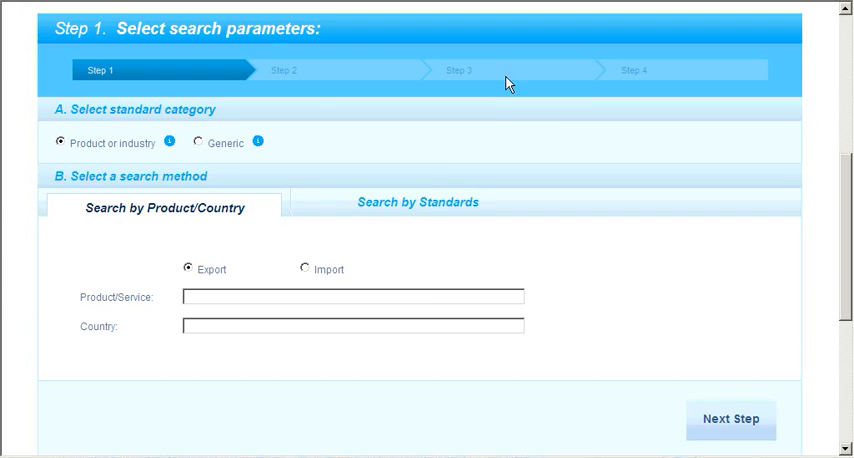
{"action": "mouse_move", "coordinate": [676, 82]}
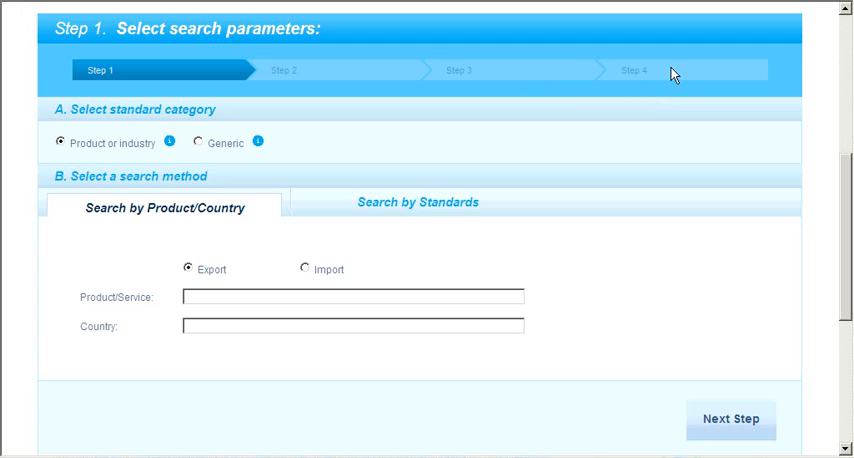
{"action": "mouse_move", "coordinate": [348, 168]}
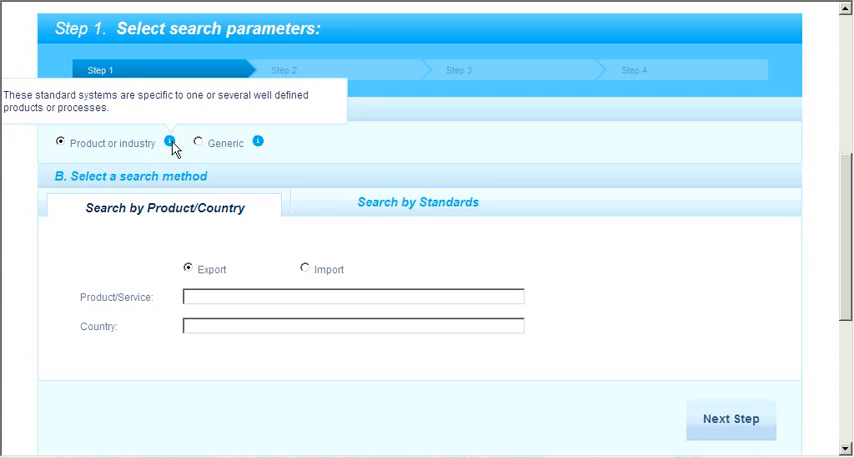
{"action": "mouse_move", "coordinate": [260, 144]}
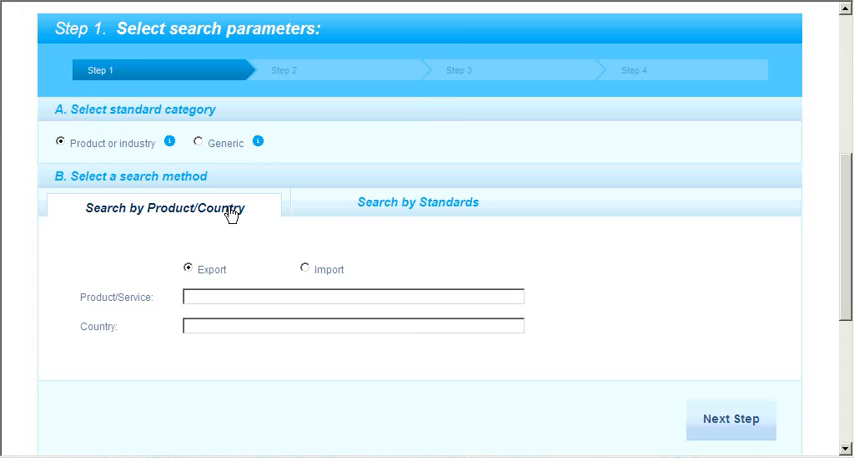
{"action": "mouse_move", "coordinate": [228, 218]}
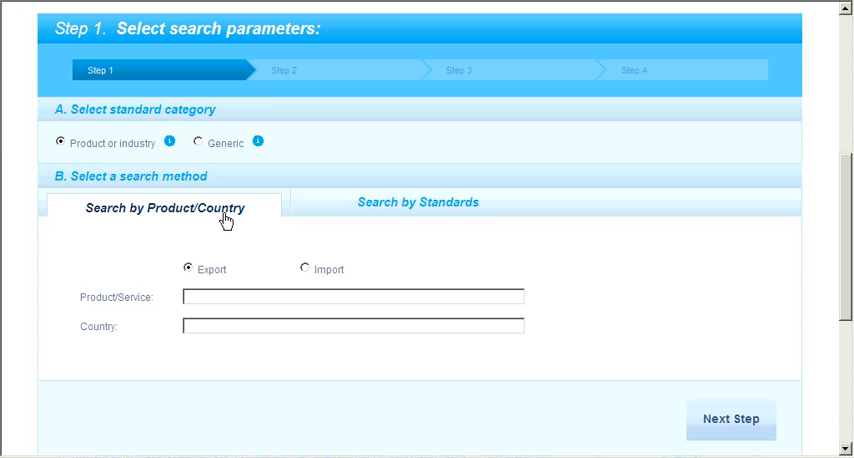
{"action": "mouse_move", "coordinate": [320, 284]}
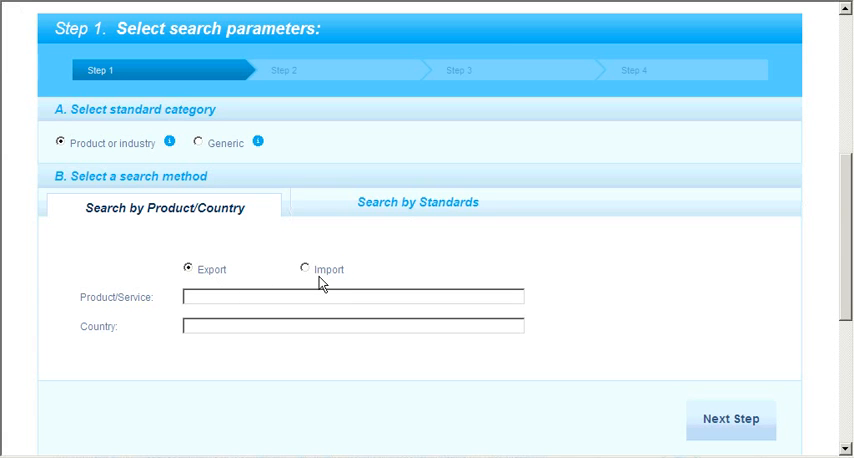
{"action": "mouse_move", "coordinate": [330, 284]}
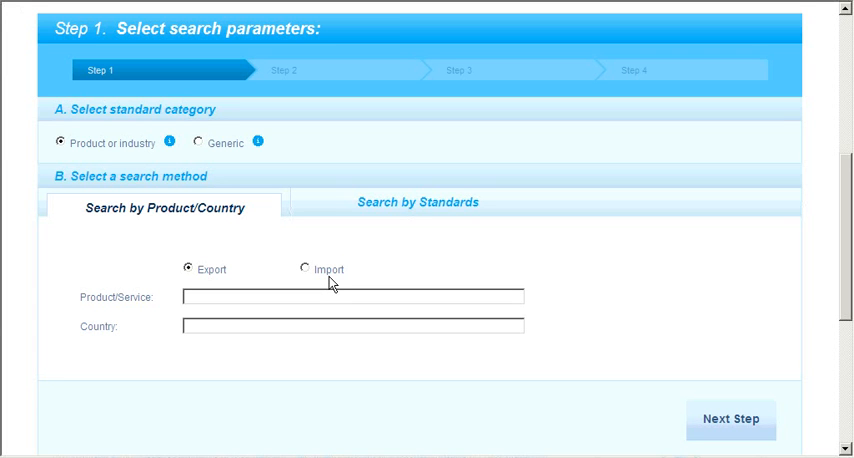
{"action": "mouse_move", "coordinate": [310, 276]}
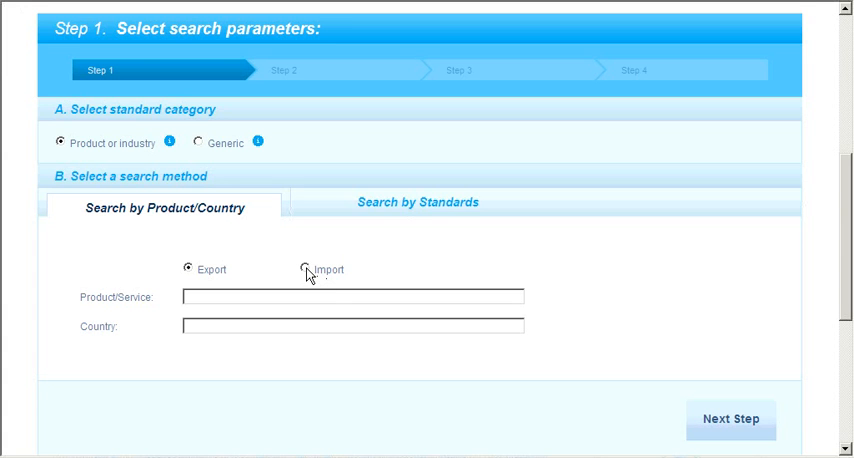
- Try the import option and the standard-systems list, then return to product/country search set to export
{"action": "left_click", "coordinate": [302, 268]}
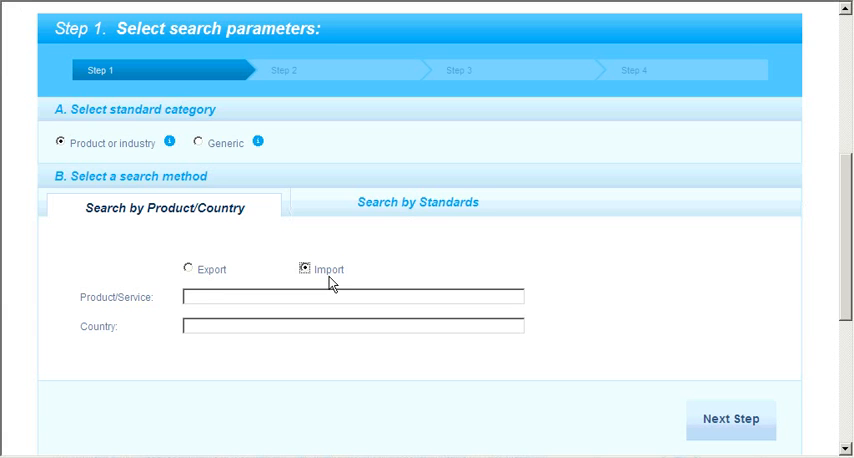
{"action": "mouse_move", "coordinate": [224, 290]}
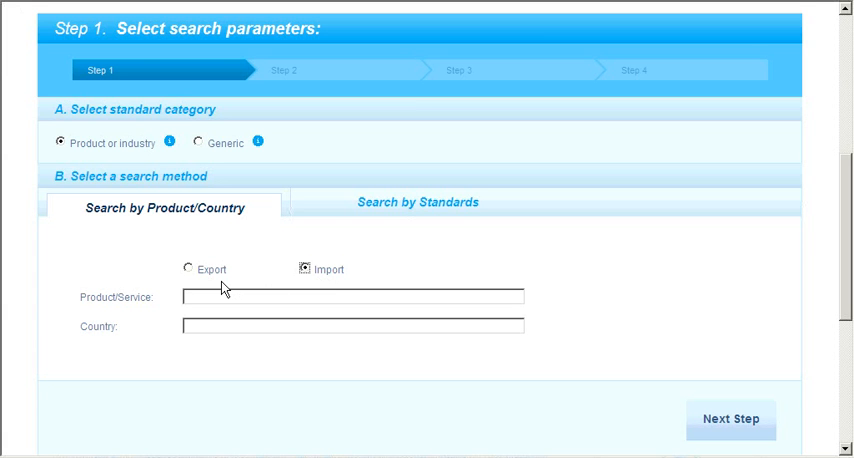
{"action": "mouse_move", "coordinate": [238, 300]}
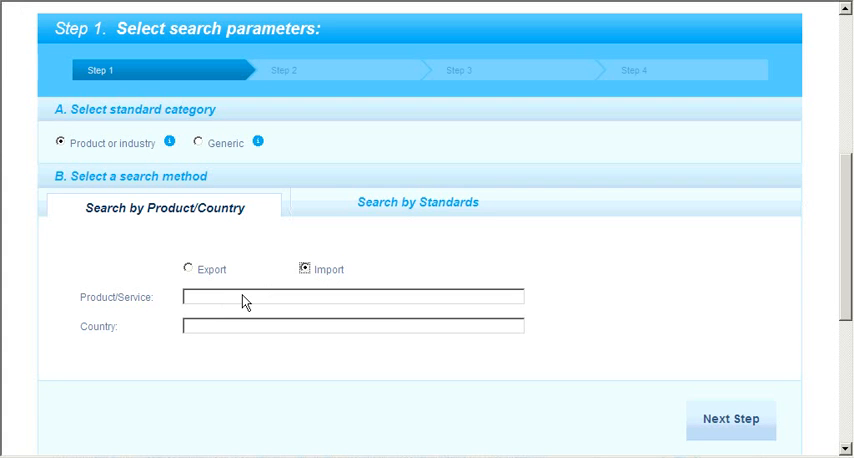
{"action": "left_click", "coordinate": [416, 208]}
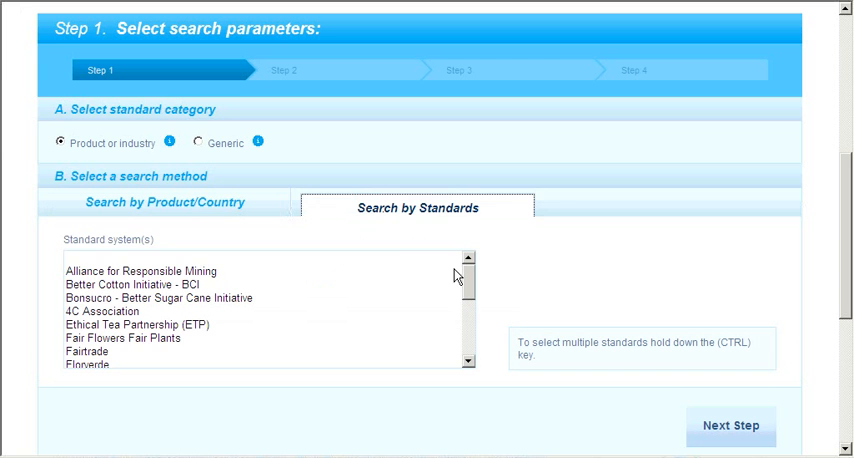
{"action": "scroll", "scroll_direction": "down", "scroll_amount": 3}
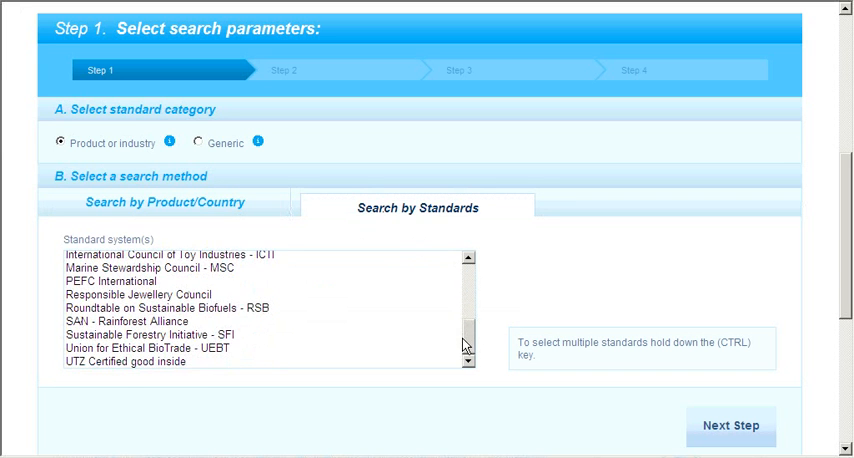
{"action": "scroll", "scroll_direction": "up", "scroll_amount": 3}
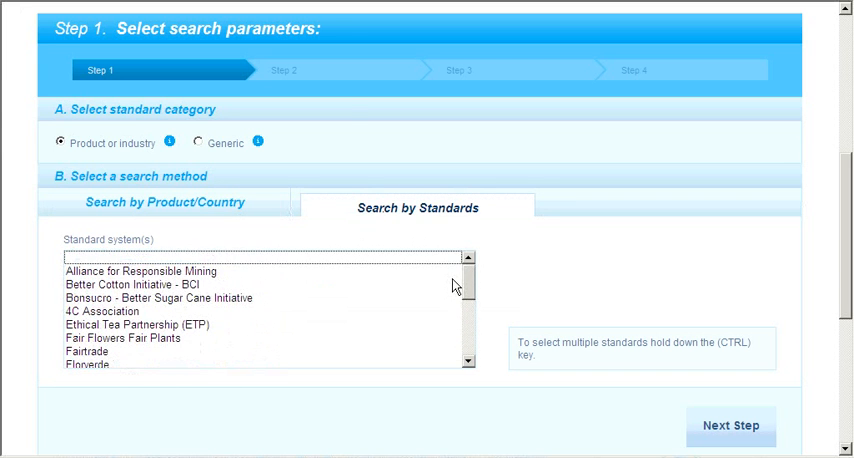
{"action": "left_click", "coordinate": [200, 142]}
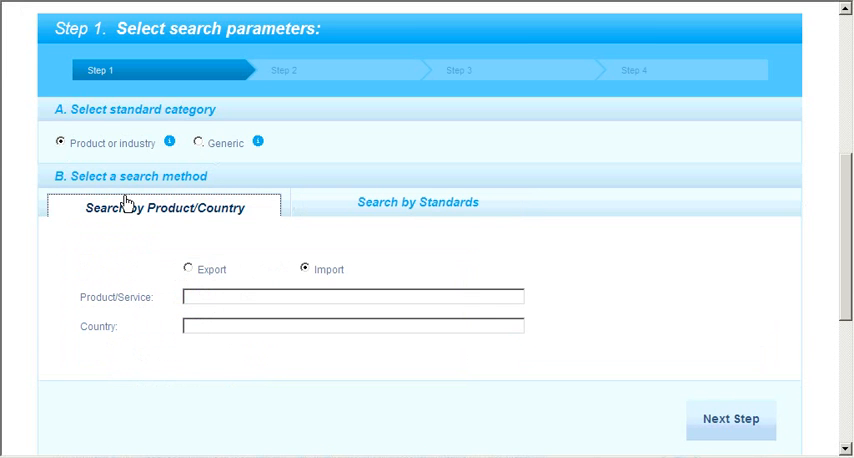
{"action": "left_click", "coordinate": [188, 268]}
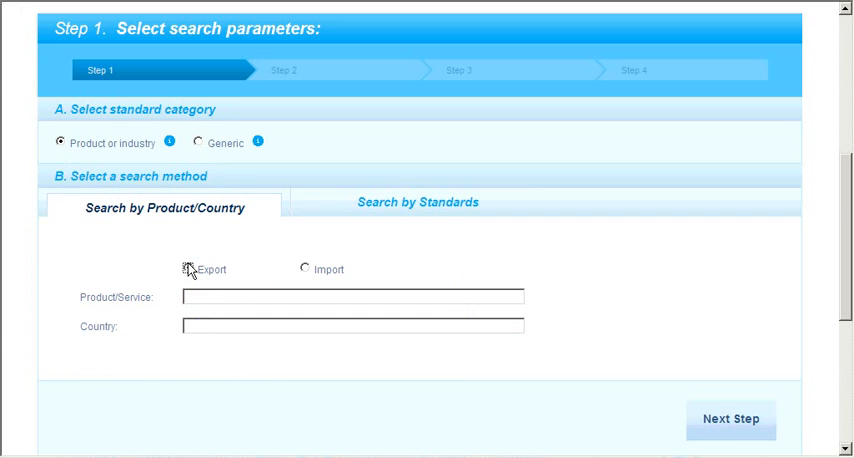
- Advance to Step 2 with Fairtrade, SAN and UTZ selected and show their research publications
{"action": "left_click", "coordinate": [732, 420]}
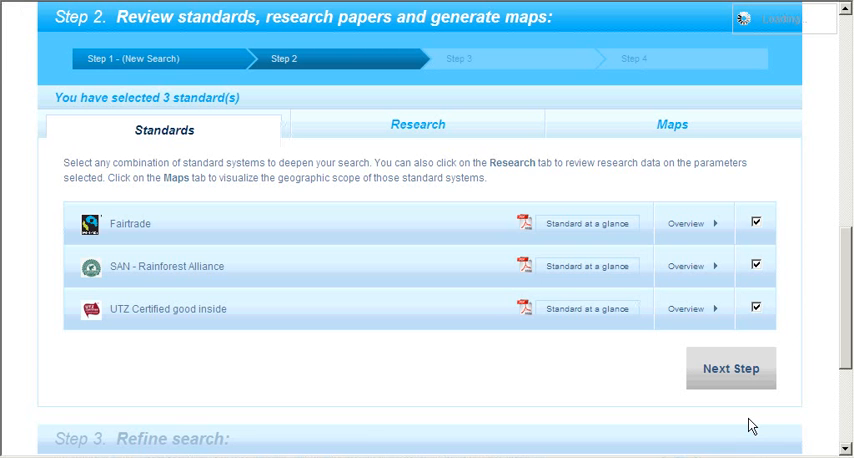
{"action": "left_click", "coordinate": [416, 124]}
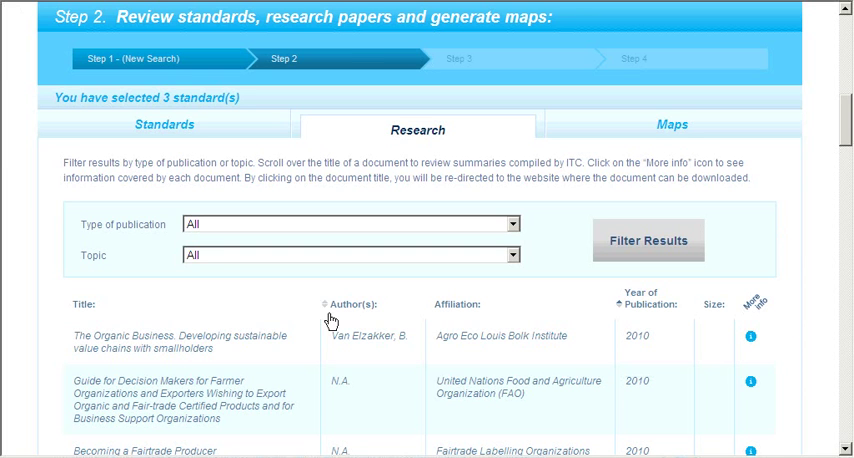
- Review the research Topic list, then show the world map view of the selected standards
{"action": "left_click", "coordinate": [510, 256]}
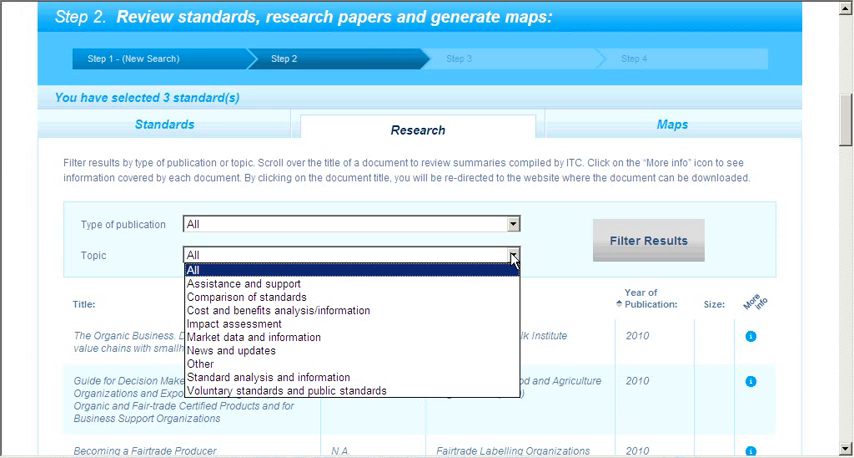
{"action": "left_click", "coordinate": [672, 126]}
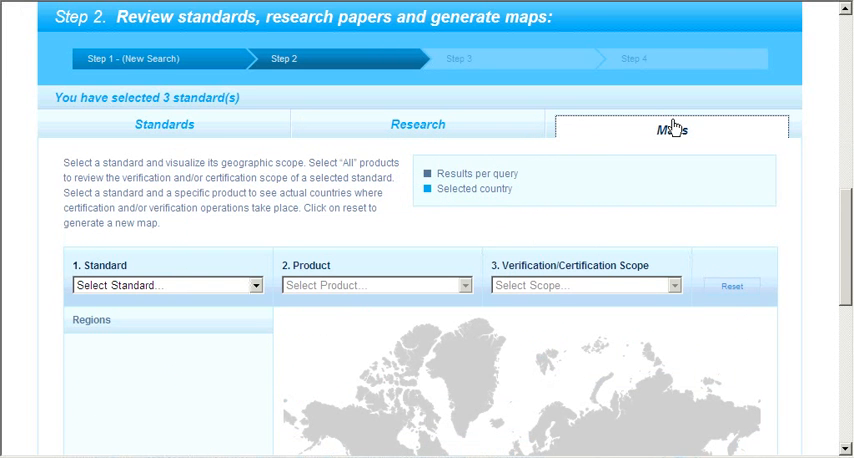
{"action": "scroll", "scroll_direction": "down", "scroll_amount": 3}
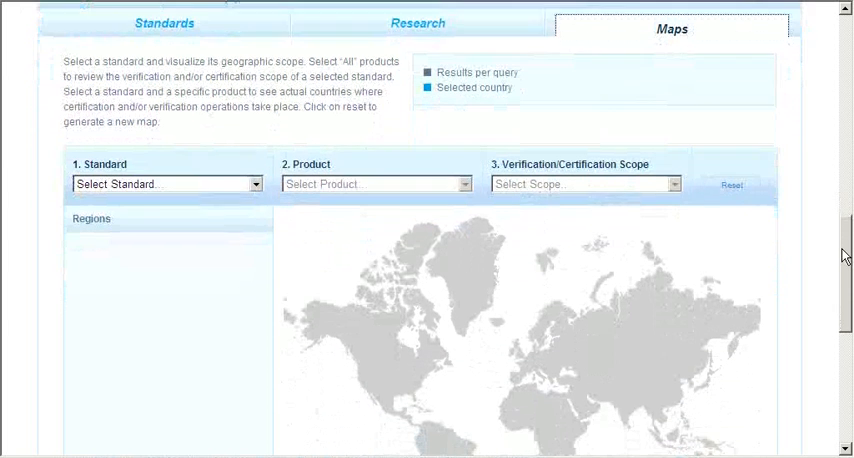
{"action": "scroll", "scroll_direction": "down", "scroll_amount": 3}
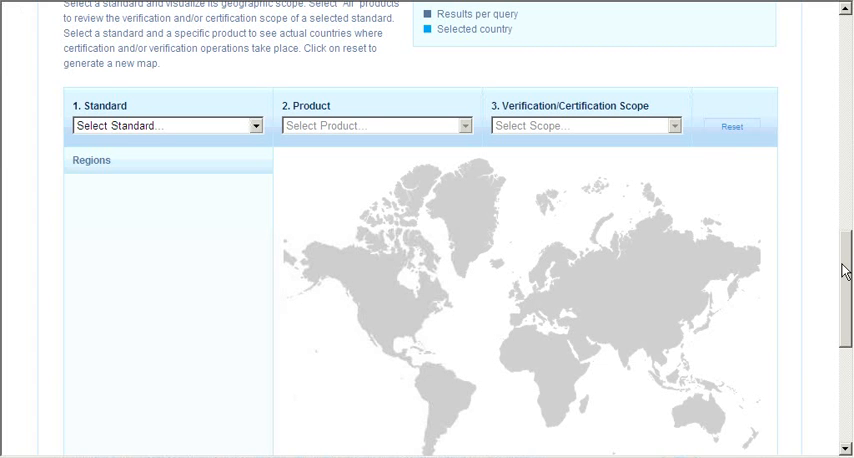
{"action": "left_click", "coordinate": [584, 126]}
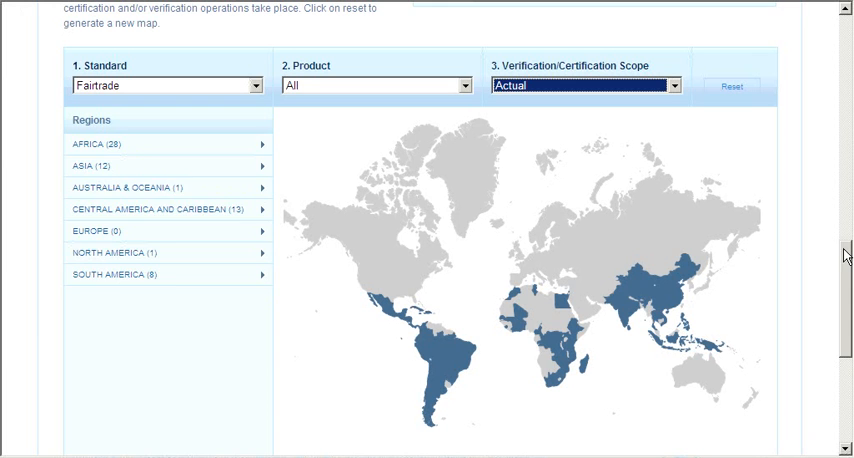
- Map Fairtrade's Possible and Retailing/Selling scopes, then narrow the product to Cocoa
{"action": "left_click", "coordinate": [584, 86]}
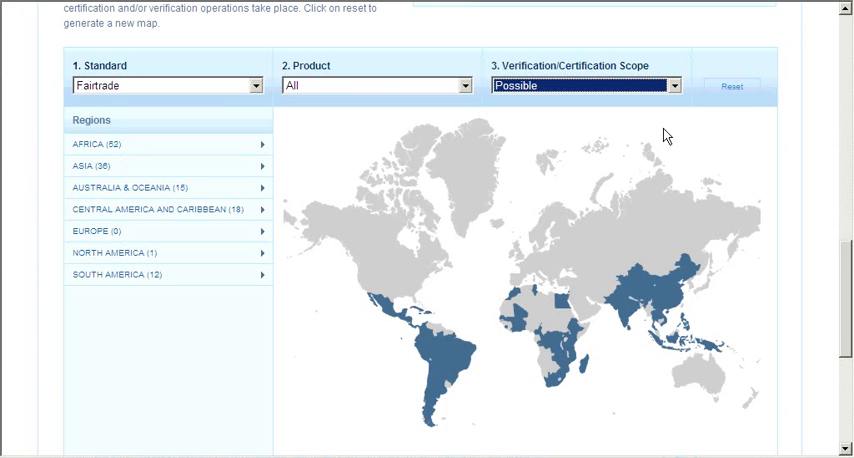
{"action": "left_click", "coordinate": [584, 84]}
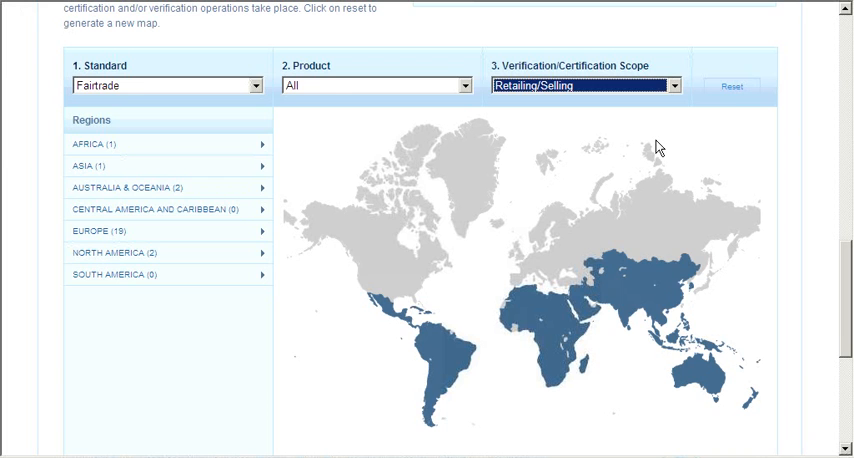
{"action": "left_click", "coordinate": [732, 86]}
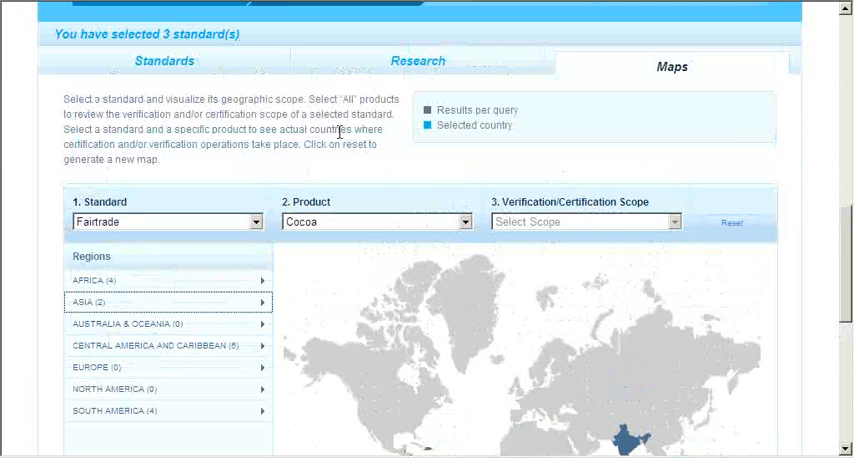
- Back on the Standards list, read the overviews of UTZ, SAN - Rainforest Alliance and Fairtrade
{"action": "scroll", "scroll_direction": "up", "scroll_amount": 3}
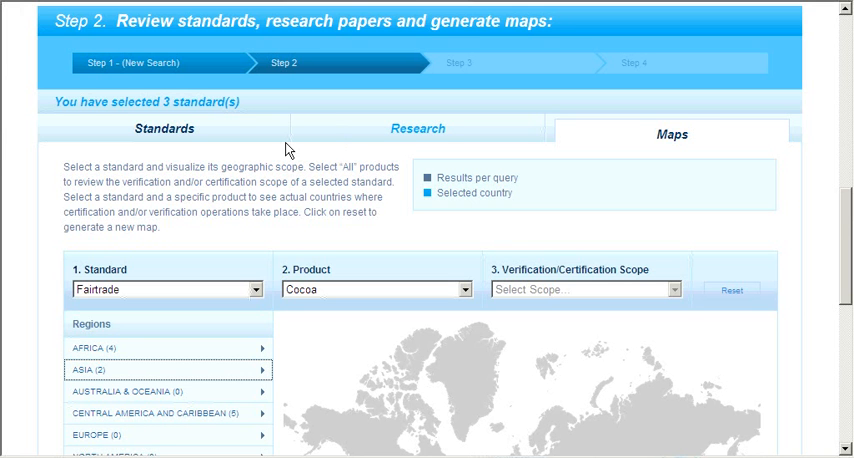
{"action": "left_click", "coordinate": [164, 128]}
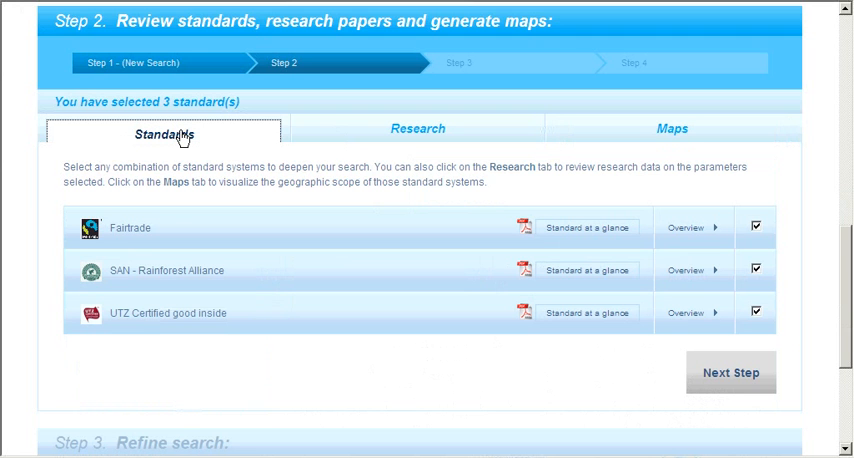
{"action": "left_click", "coordinate": [688, 312]}
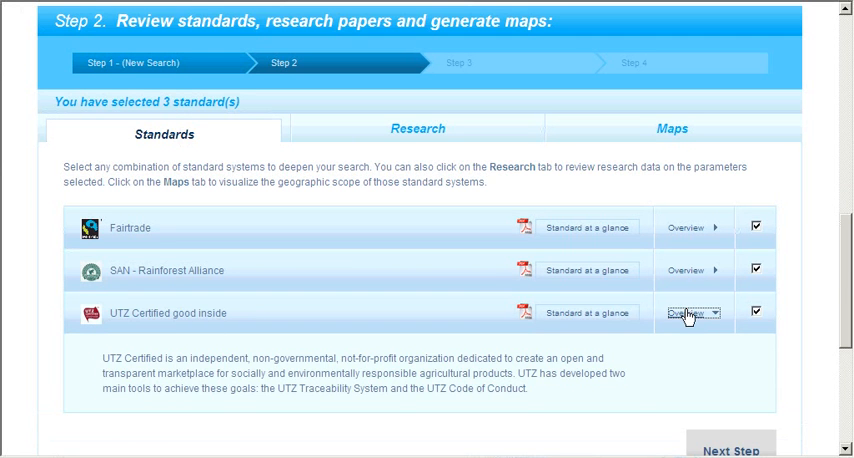
{"action": "left_click", "coordinate": [688, 270]}
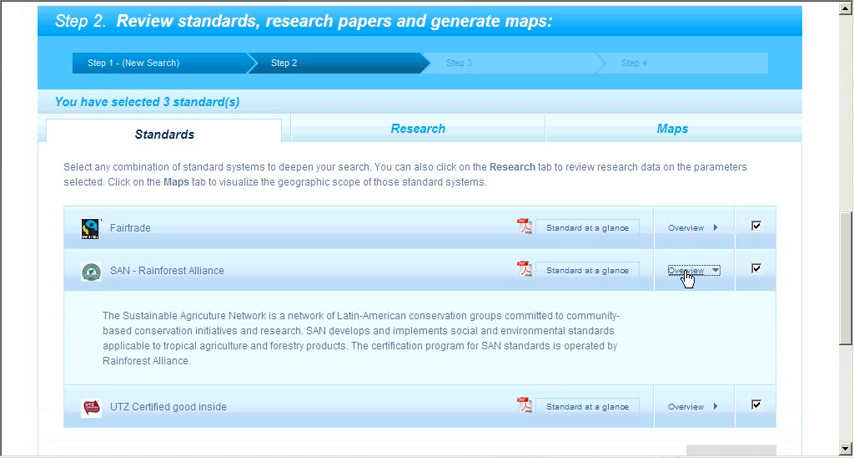
{"action": "left_click", "coordinate": [690, 228]}
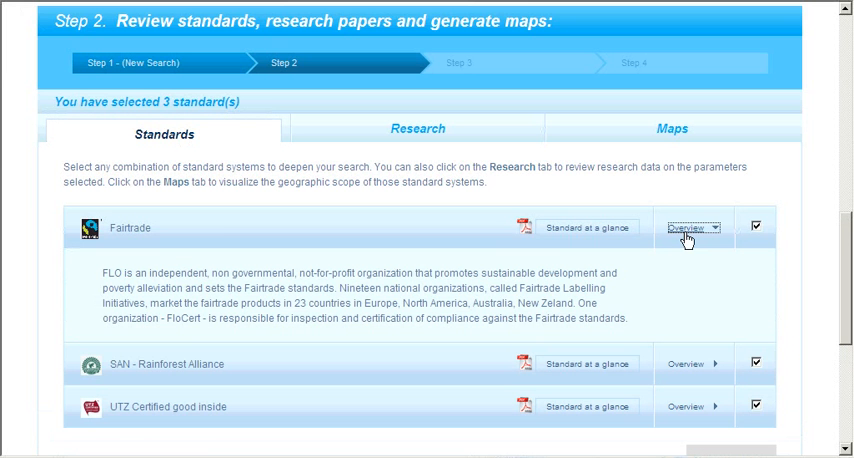
{"action": "left_click", "coordinate": [692, 228]}
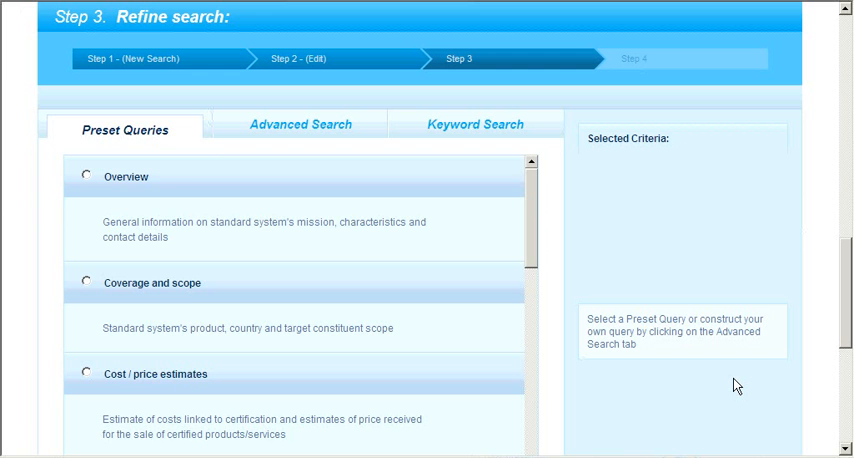
- Scroll the Step 3 preset query list down to Monitoring and Evaluation and back
{"action": "scroll", "scroll_direction": "down", "scroll_amount": 3}
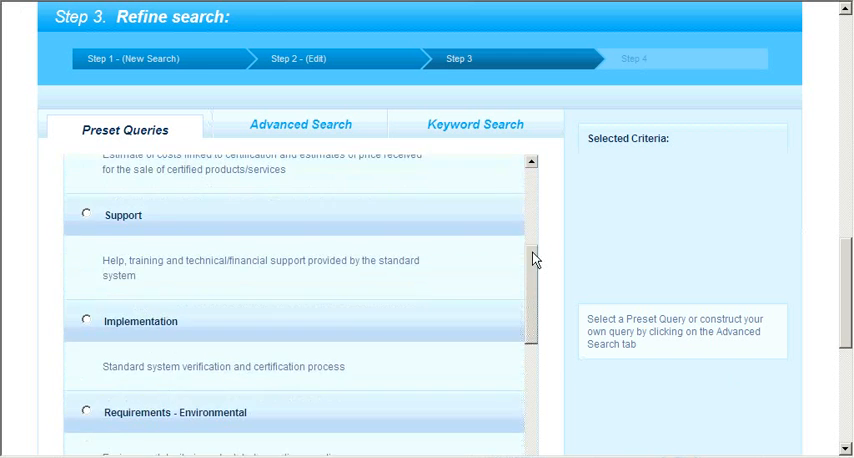
{"action": "scroll", "scroll_direction": "down", "scroll_amount": 3}
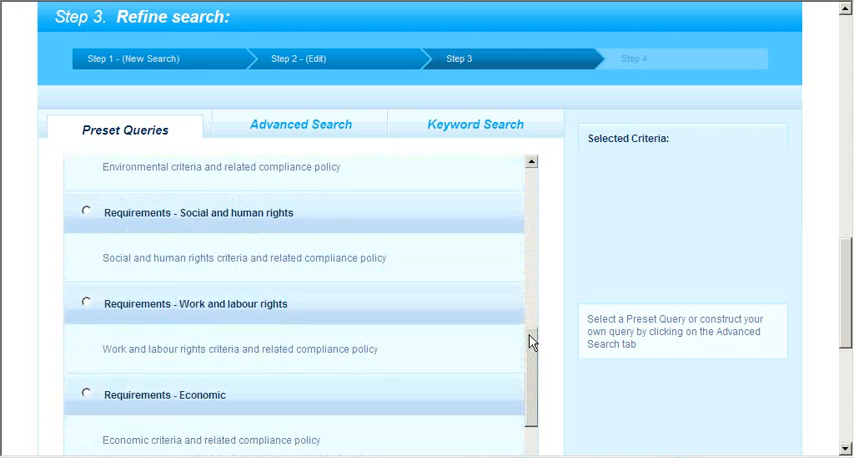
{"action": "scroll", "scroll_direction": "down", "scroll_amount": 3}
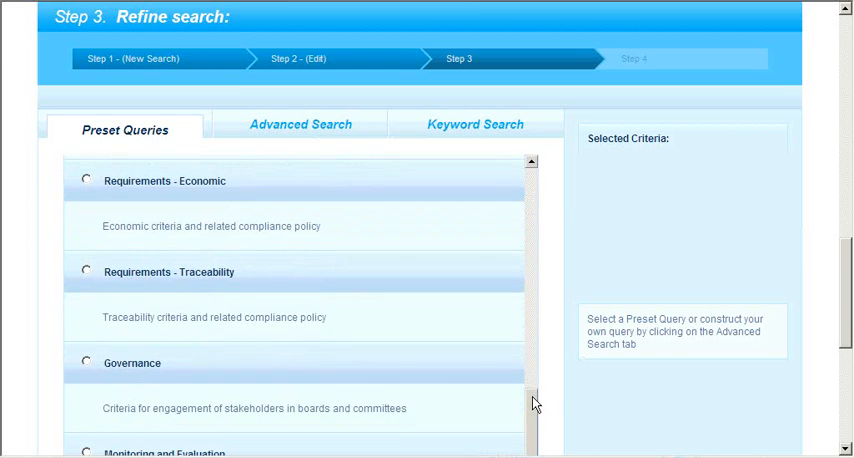
{"action": "scroll", "scroll_direction": "up", "scroll_amount": 3}
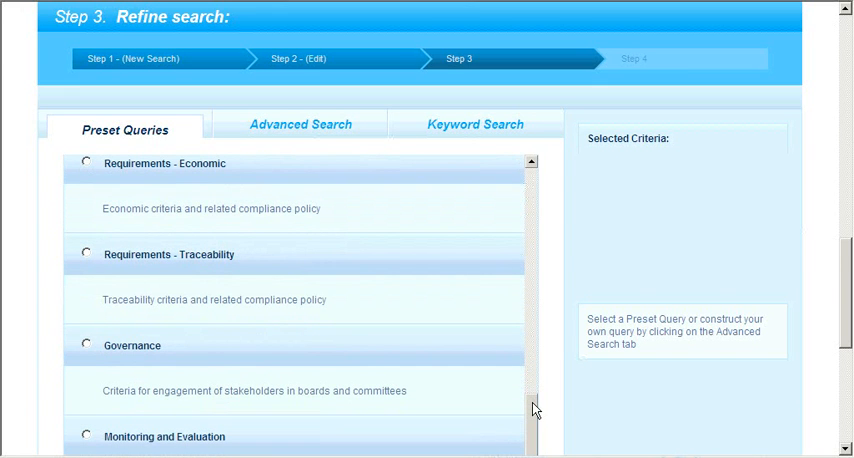
{"action": "scroll", "scroll_direction": "up", "scroll_amount": 3}
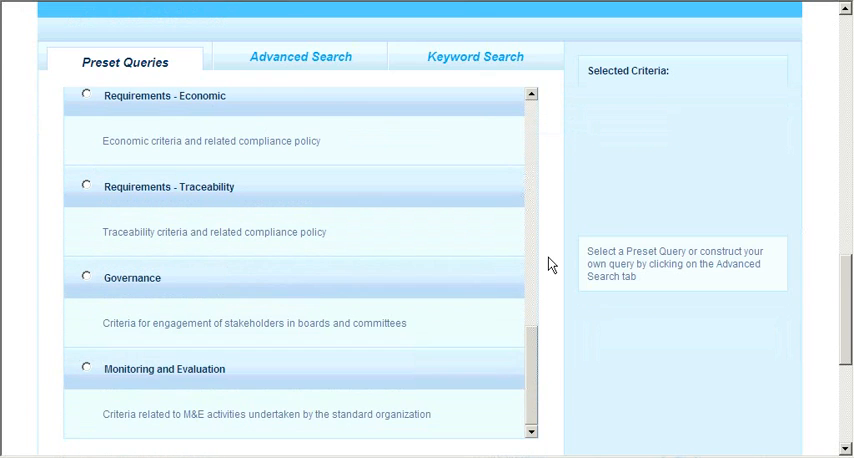
{"action": "scroll", "scroll_direction": "down", "scroll_amount": 3}
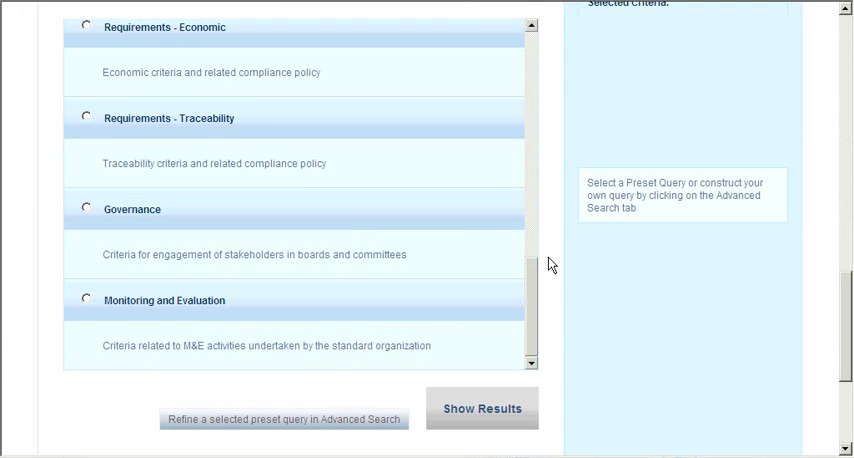
{"action": "mouse_move", "coordinate": [88, 32]}
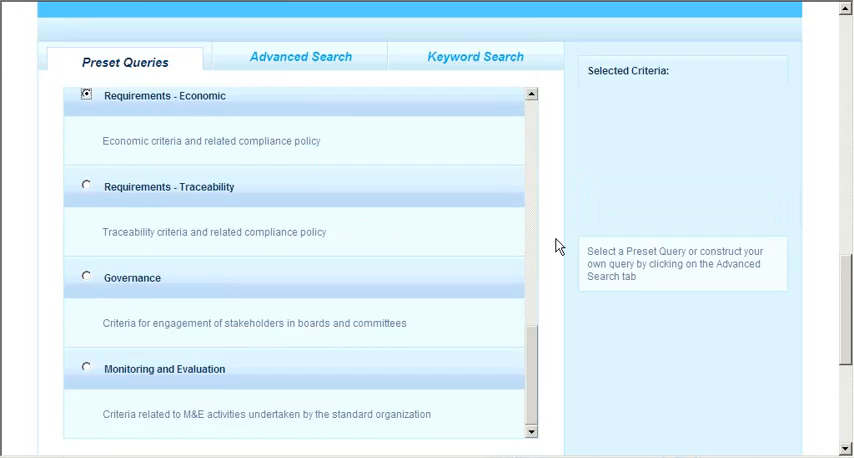
- In Advanced Search, select the Accreditation System and inspection-bodies certification process criteria
{"action": "scroll", "scroll_direction": "up", "scroll_amount": 3}
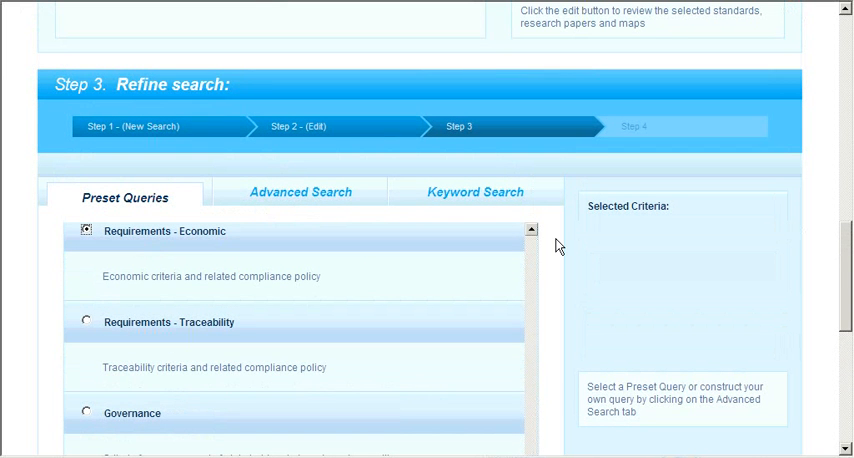
{"action": "mouse_move", "coordinate": [314, 196]}
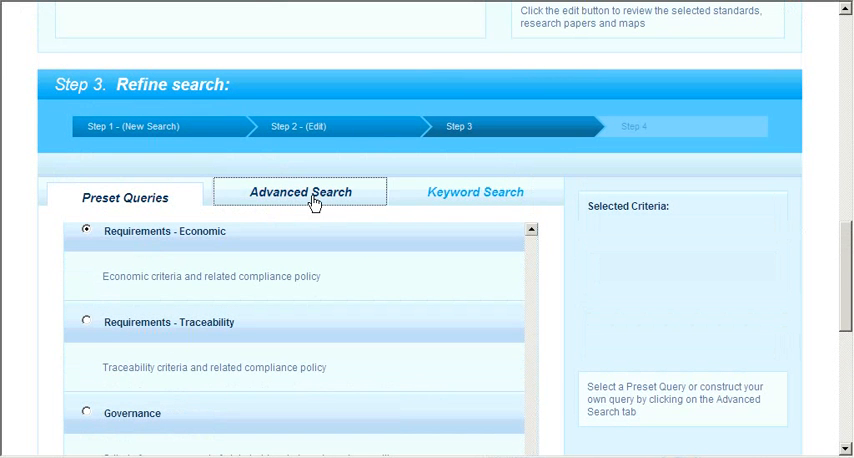
{"action": "left_click", "coordinate": [300, 192]}
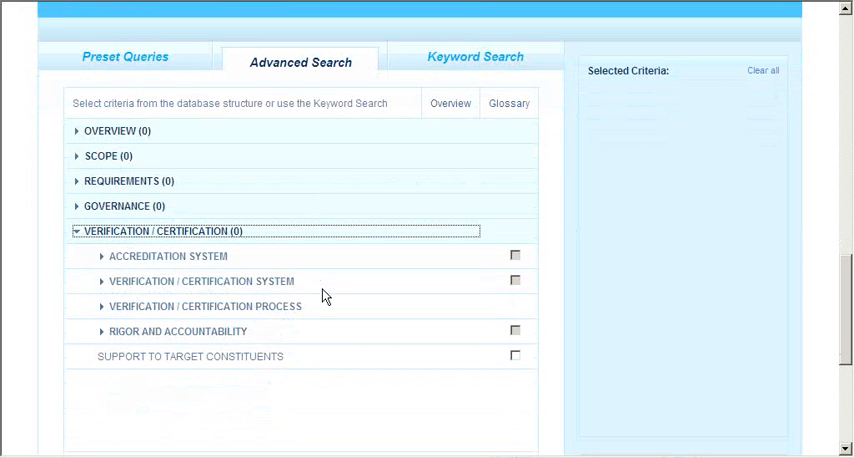
{"action": "left_click", "coordinate": [168, 256]}
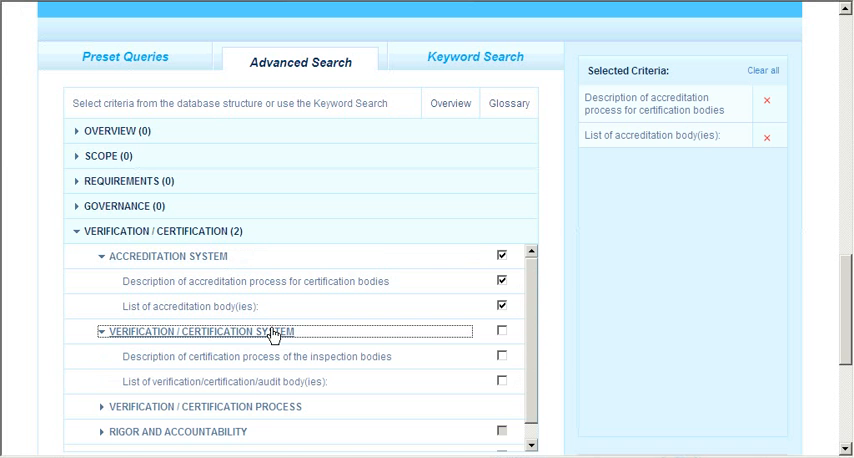
{"action": "left_click", "coordinate": [500, 356]}
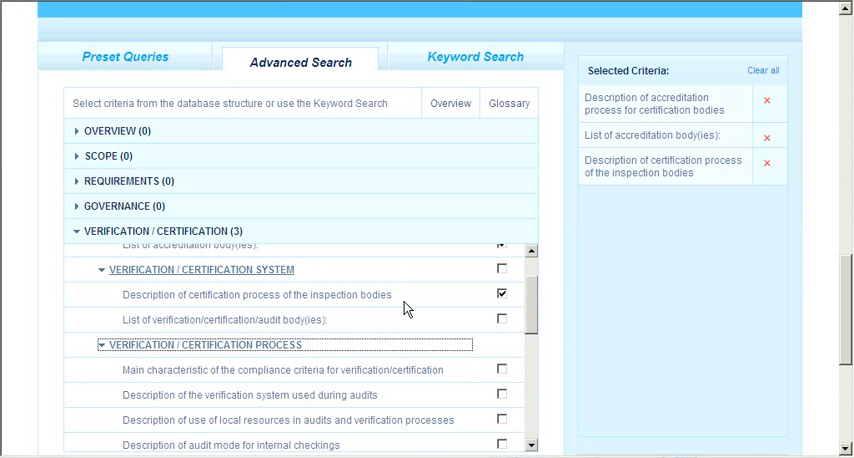
{"action": "left_click", "coordinate": [474, 56]}
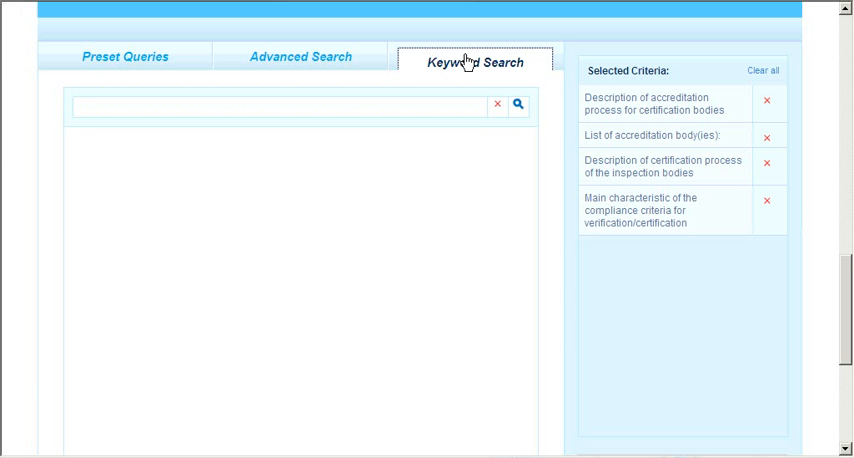
- Run a keyword search for 'soil' to list soil quality, productivity and conservation criteria
{"action": "left_click", "coordinate": [518, 104]}
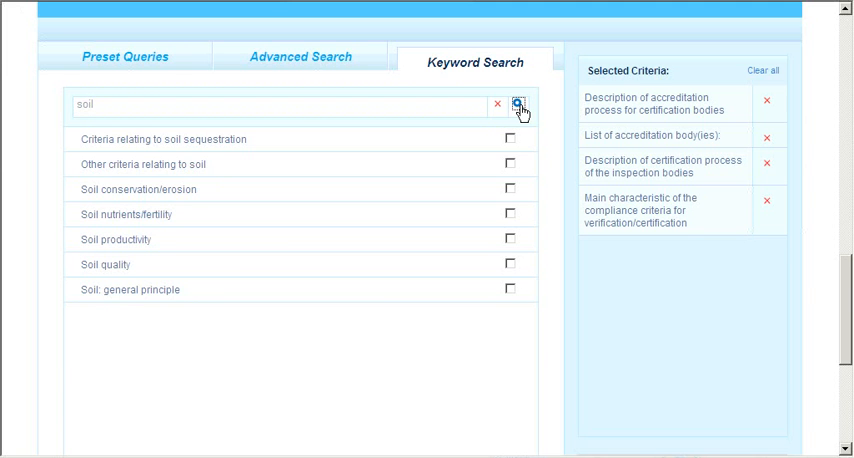
{"action": "left_click", "coordinate": [302, 56]}
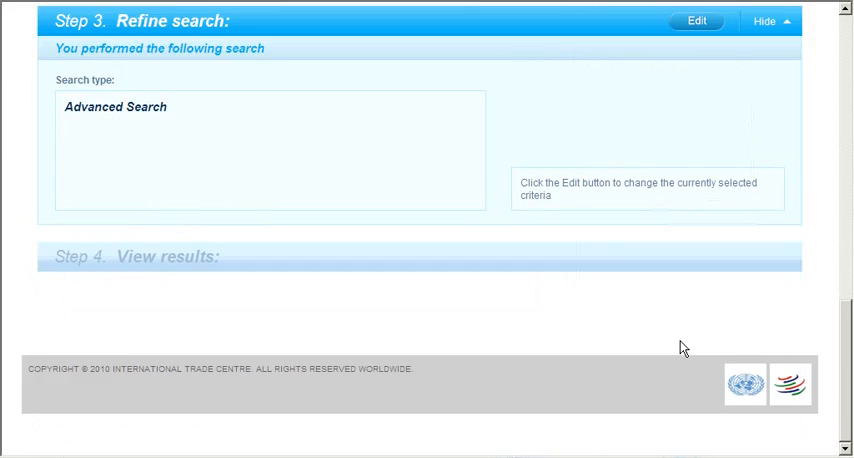
- Cycle the compared columns beside SAN - Rainforest Alliance through UTZ Certified and Fairtrade
{"action": "left_click", "coordinate": [694, 20]}
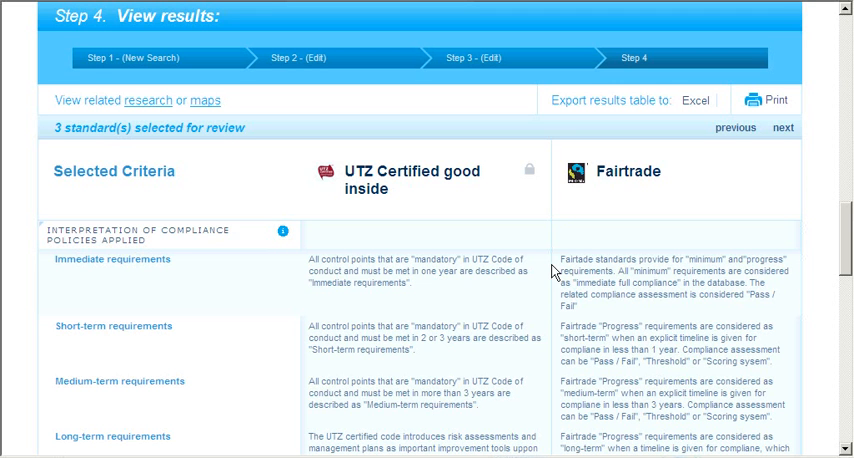
{"action": "mouse_move", "coordinate": [690, 212]}
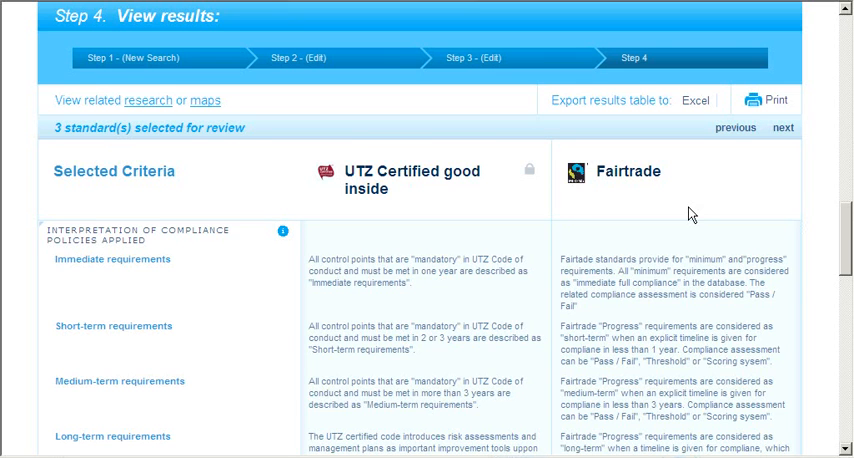
{"action": "left_click", "coordinate": [784, 126]}
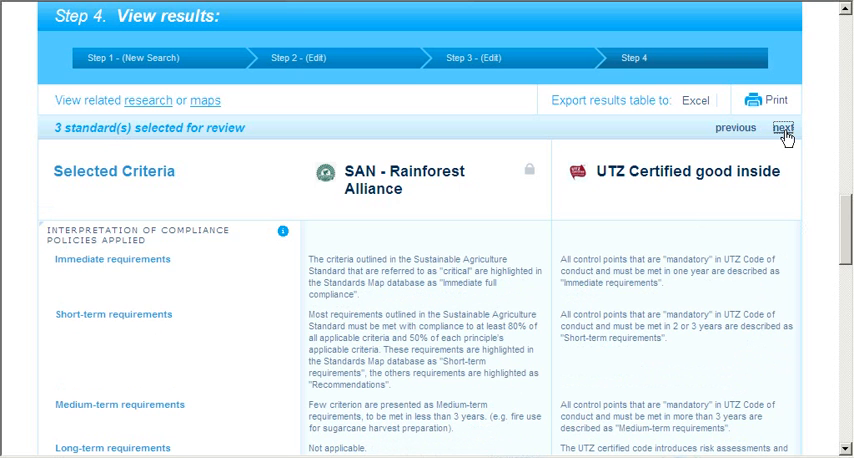
{"action": "left_click", "coordinate": [788, 126]}
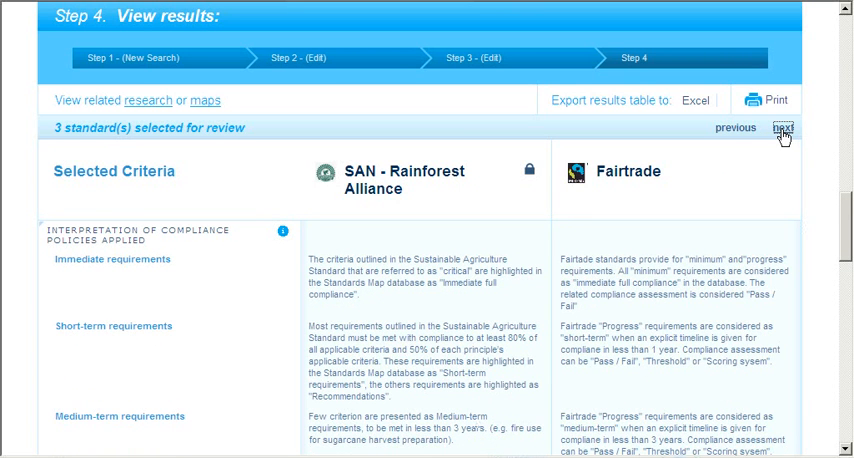
{"action": "left_click", "coordinate": [802, 128]}
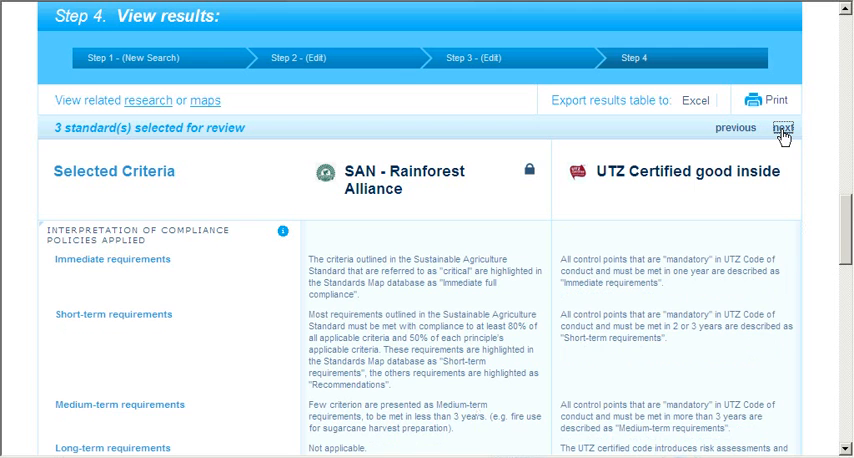
{"action": "left_click", "coordinate": [782, 128]}
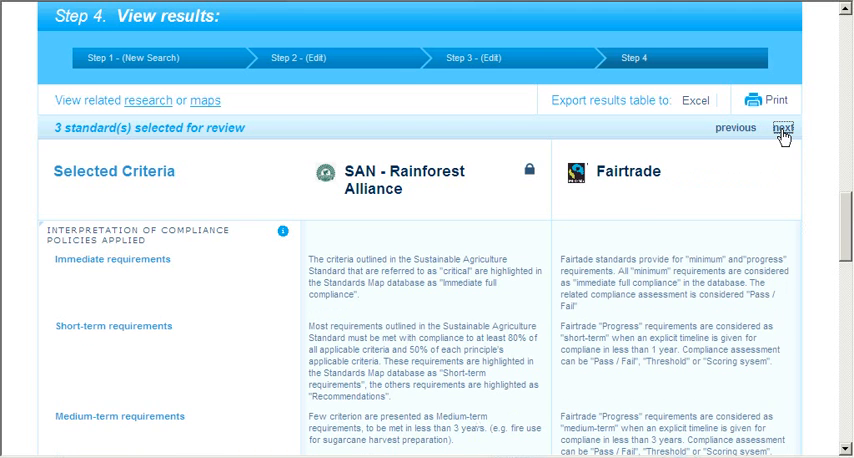
{"action": "left_click", "coordinate": [786, 128]}
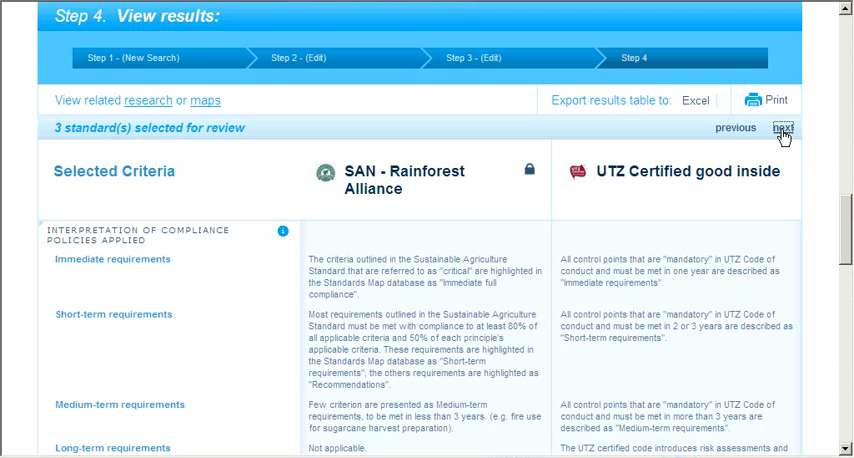
{"action": "mouse_move", "coordinate": [484, 248]}
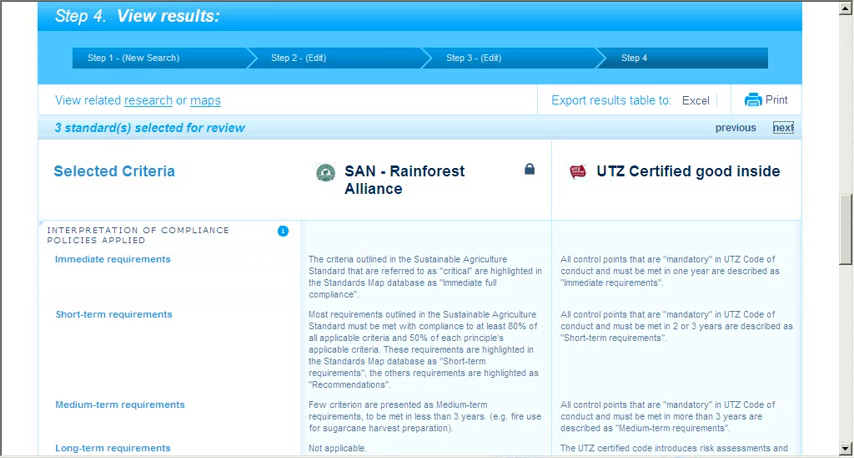
{"action": "scroll", "scroll_direction": "up", "scroll_amount": 3}
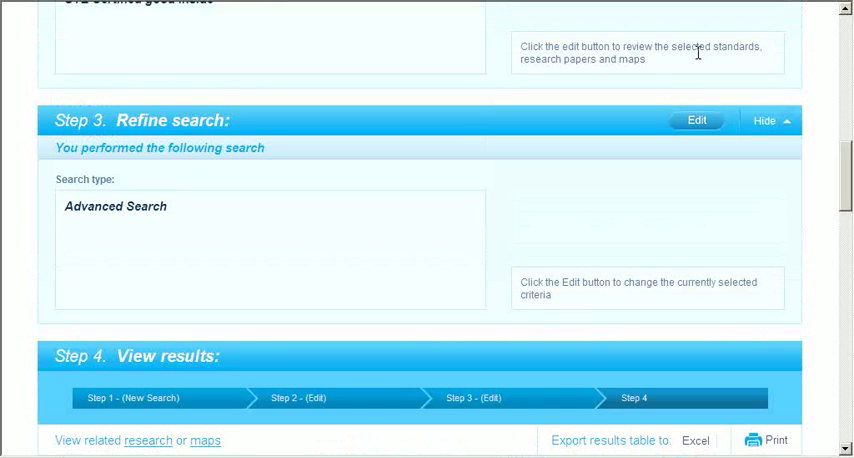
{"action": "scroll", "scroll_direction": "up", "scroll_amount": 3}
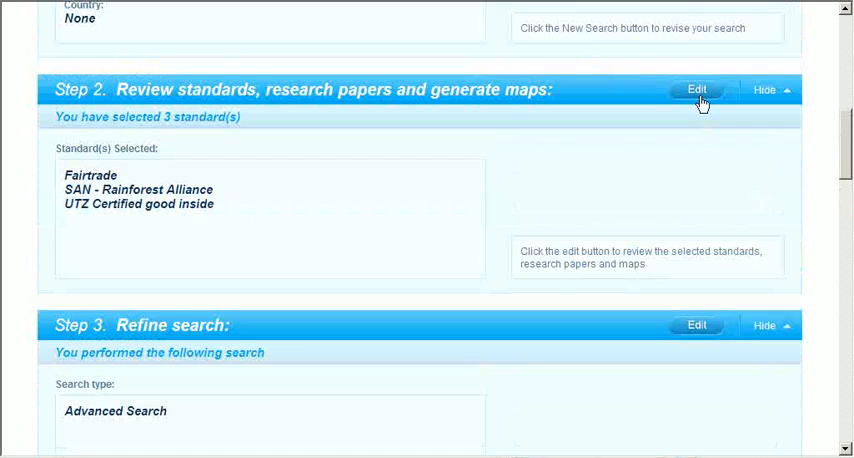
{"action": "scroll", "scroll_direction": "up", "scroll_amount": 3}
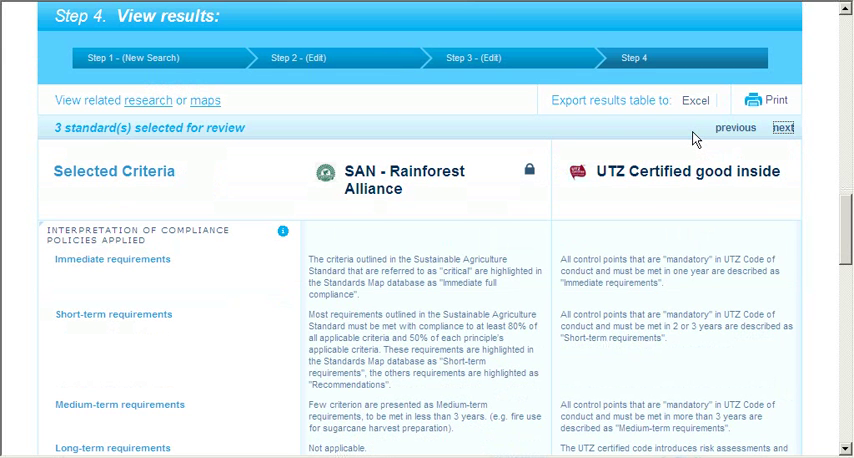
{"action": "mouse_move", "coordinate": [310, 58]}
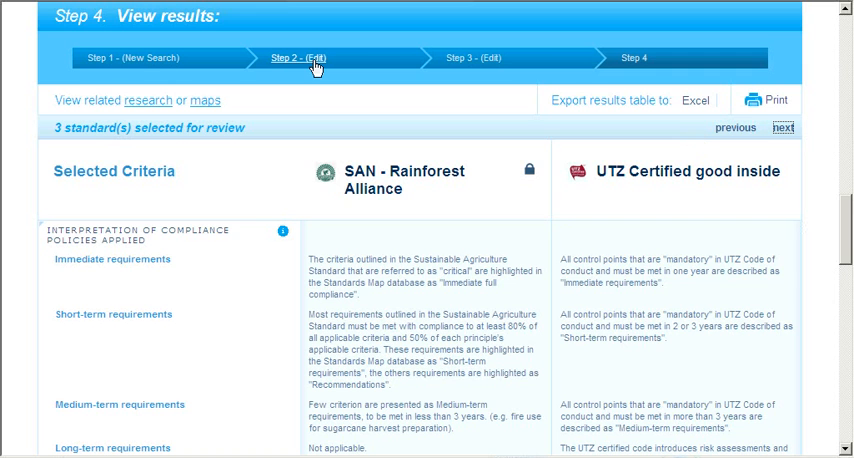